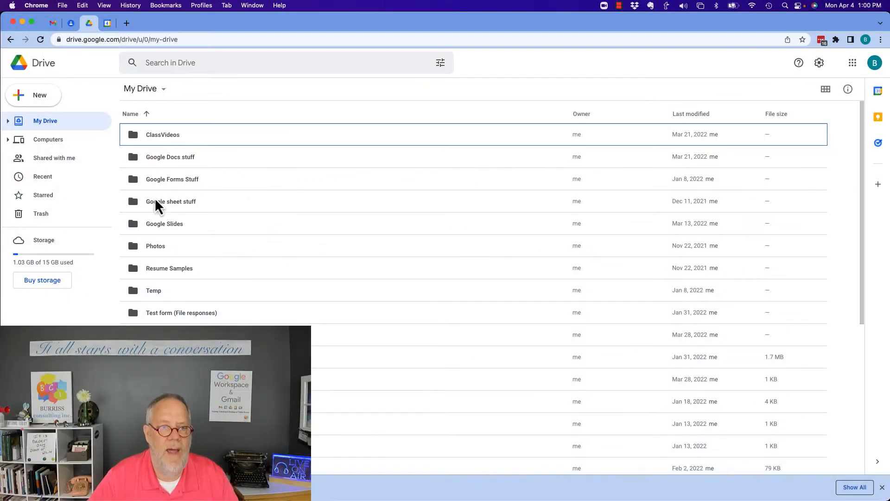
Step: Open the 'Google sheet stuff' folder in My Drive to list its spreadsheets
double_click(170, 202)
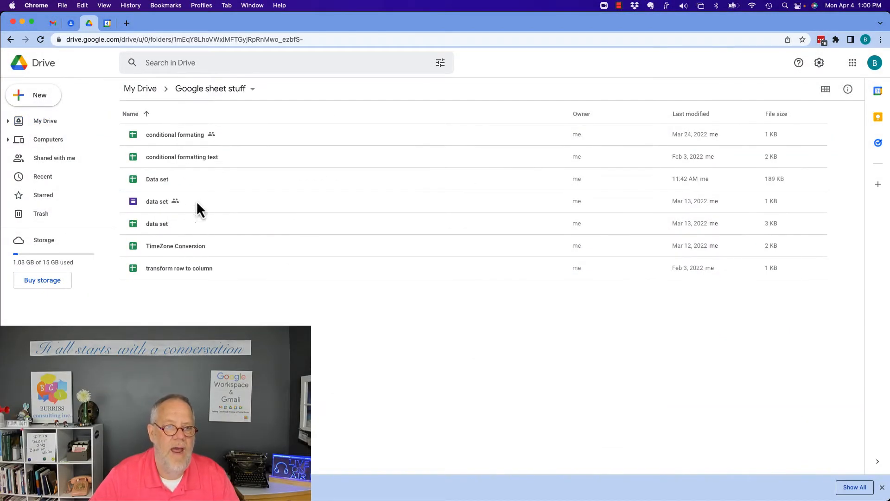
mouse_move(294, 227)
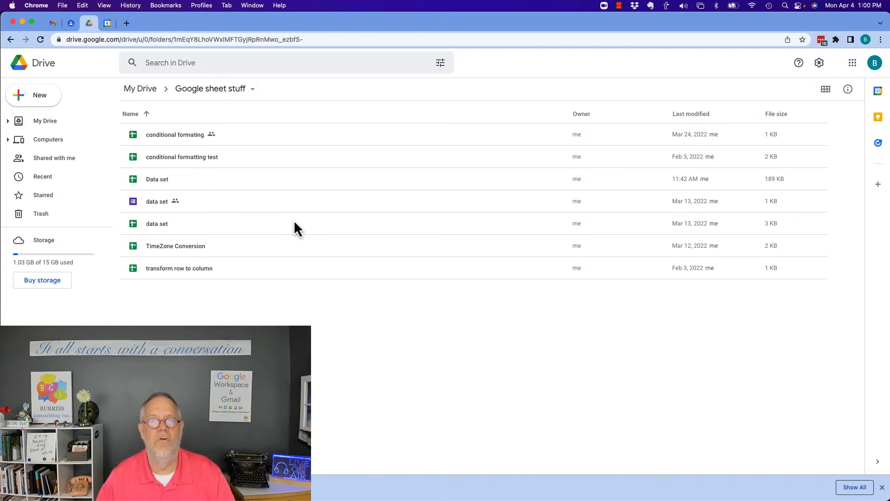
mouse_move(152, 236)
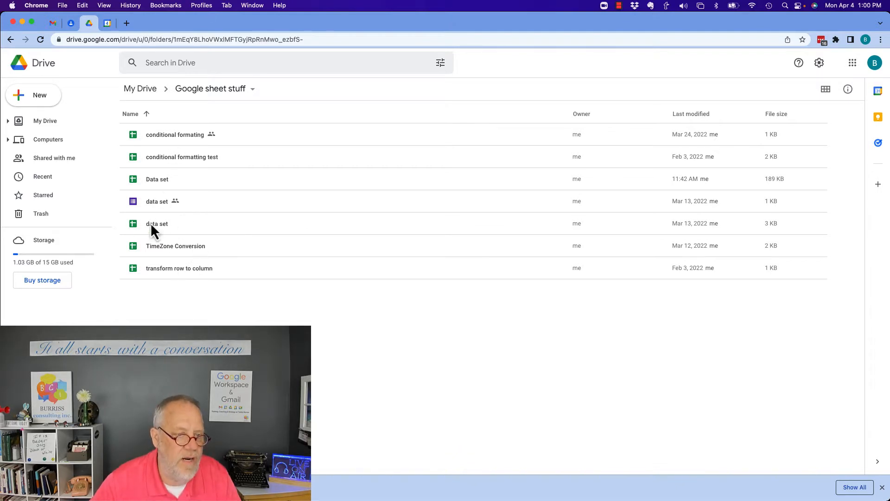
Step: Open the 'data set' spreadsheet and enter 'Word document' in H9 and 'Video File' in H11
double_click(157, 224)
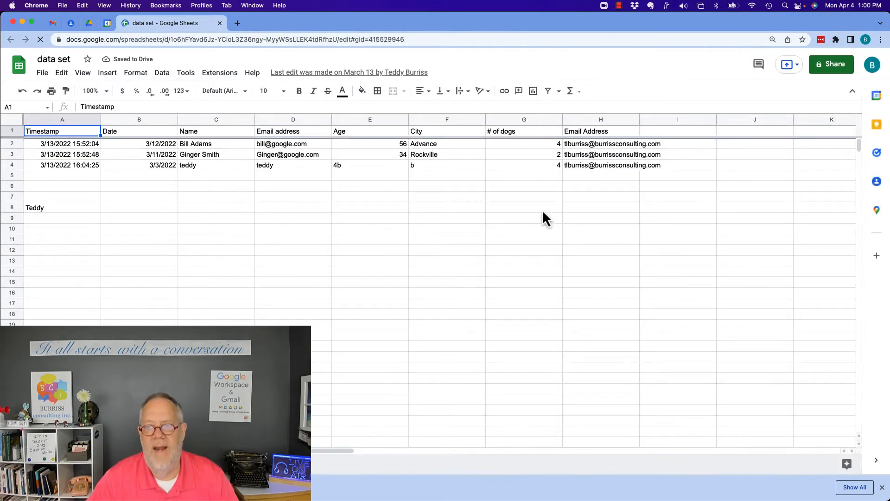
type("Word document")
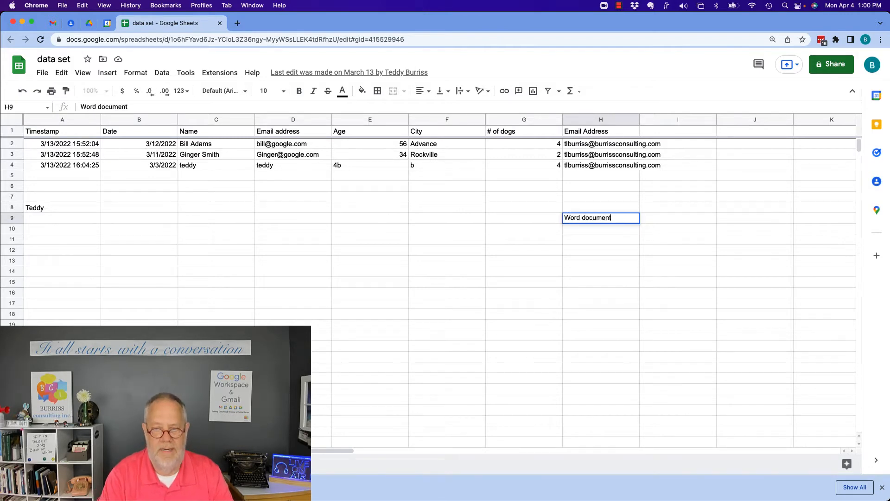
type("Video")
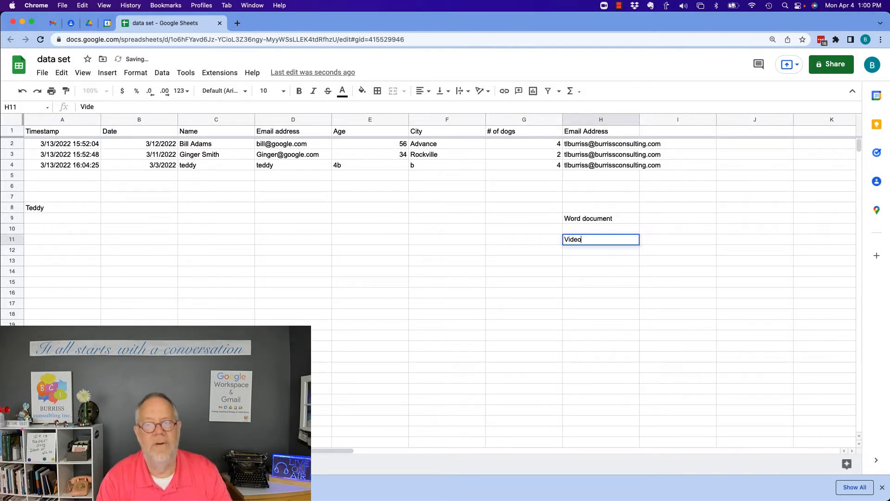
key("enter")
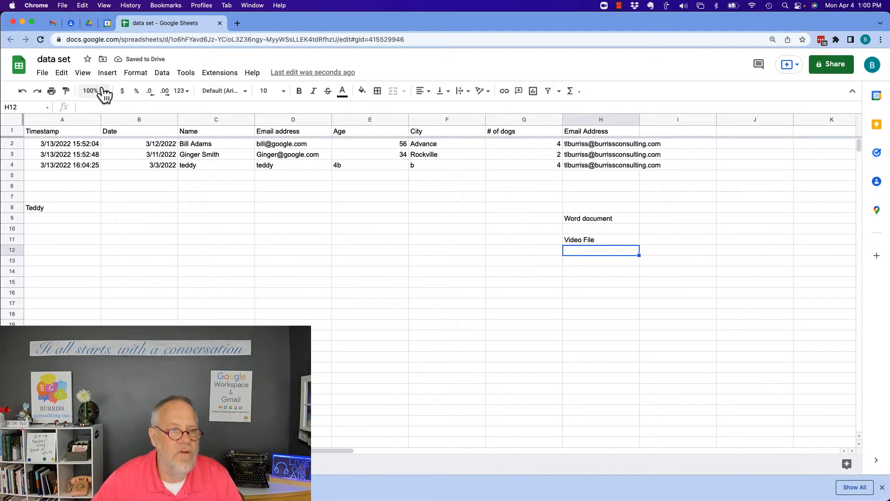
Step: Start inserting an image into the Video File cell via Insert > Image > Insert image in cell
left_click(106, 72)
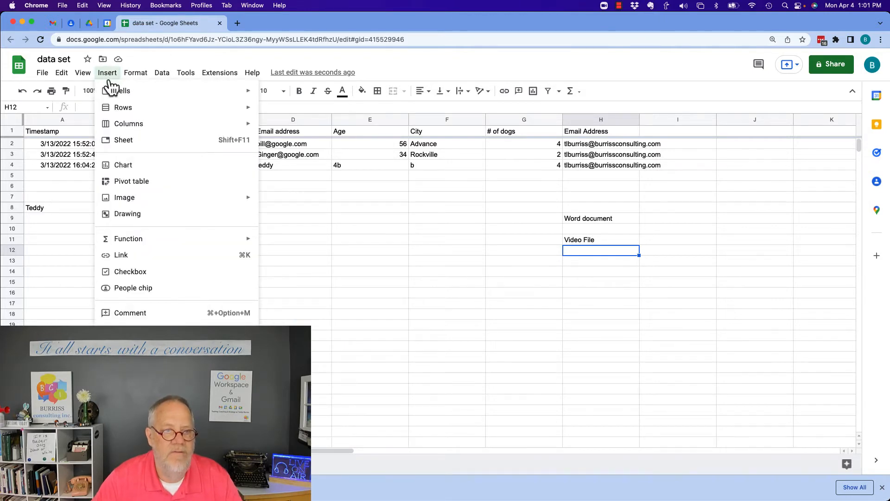
mouse_move(124, 197)
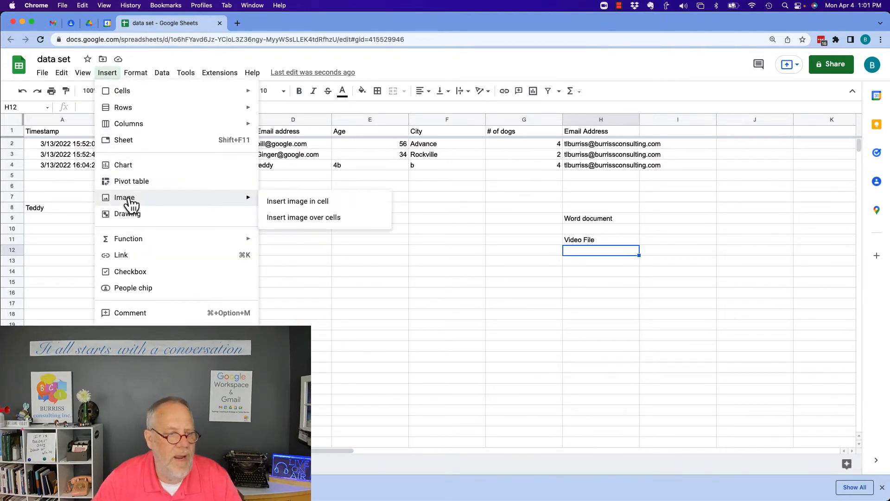
mouse_move(131, 185)
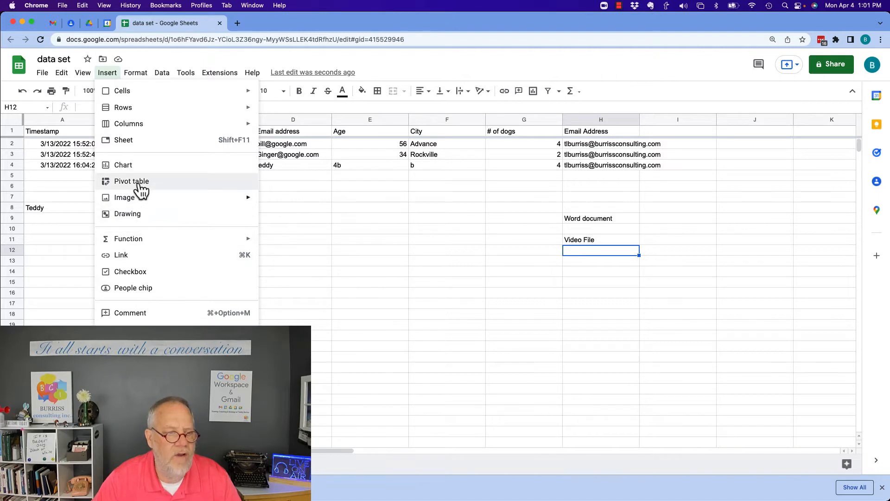
mouse_move(137, 170)
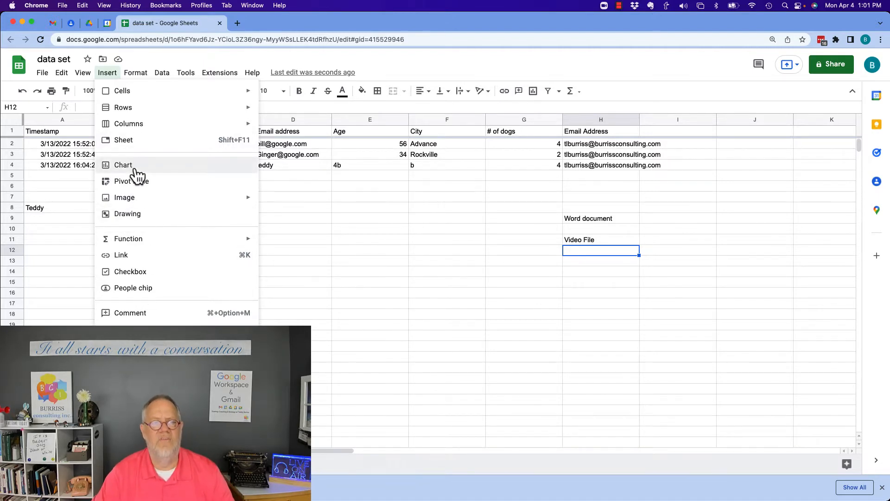
mouse_move(124, 197)
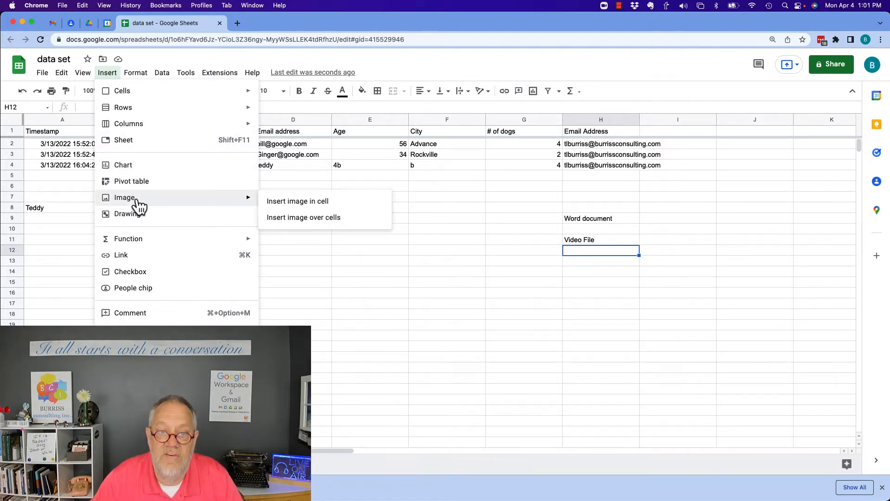
mouse_move(525, 222)
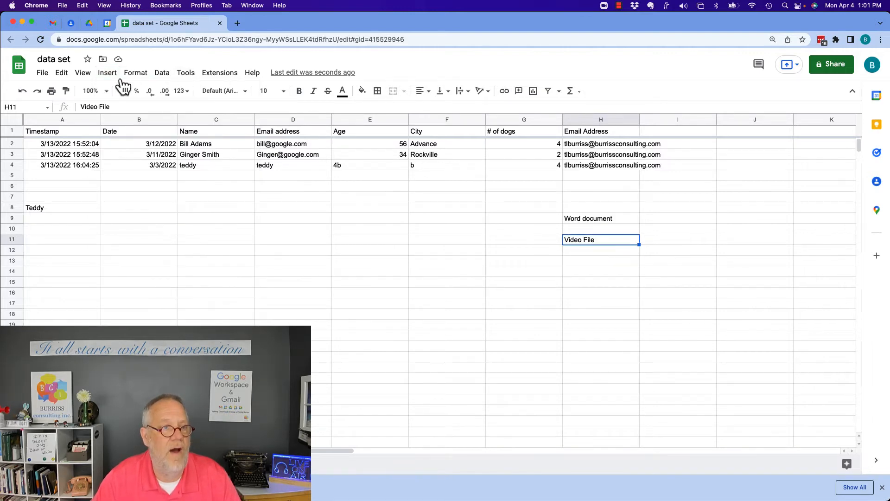
left_click(107, 73)
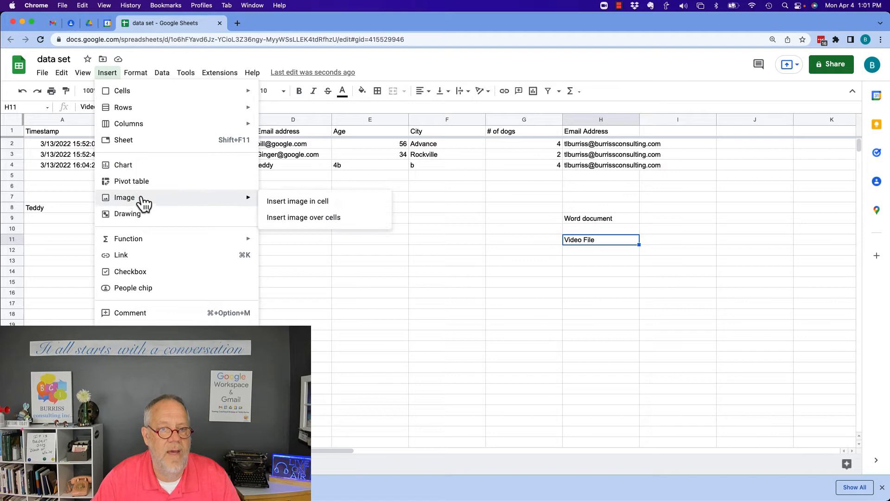
mouse_move(284, 206)
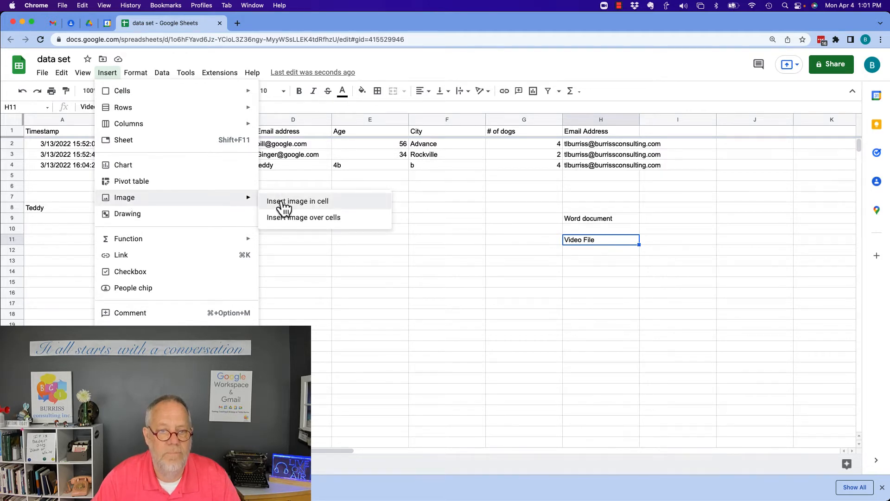
left_click(298, 202)
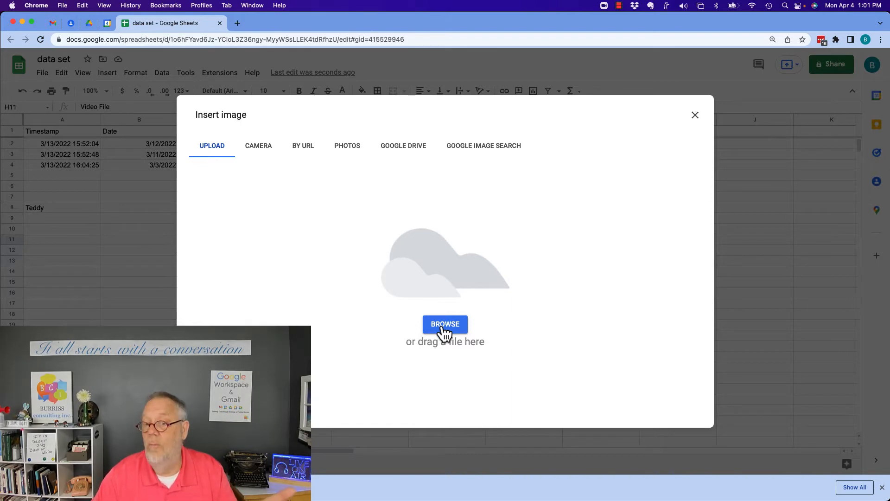
Step: Try uploading Quick Video Message.mp4 into the cell, dismiss the unsupported-file warning and close the dialog
left_click(445, 323)
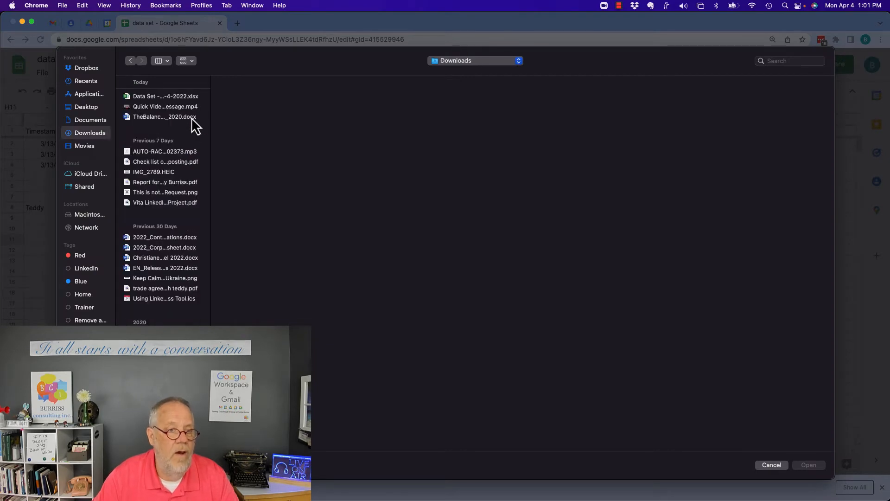
left_click(165, 106)
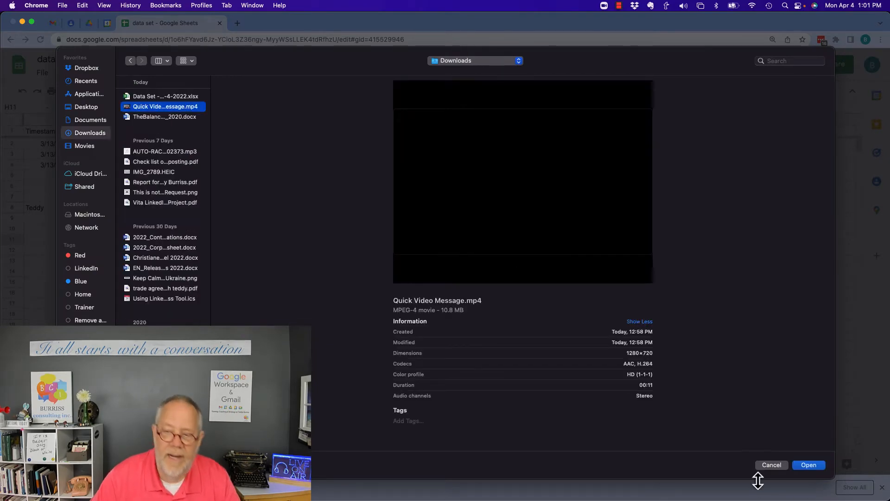
left_click(808, 465)
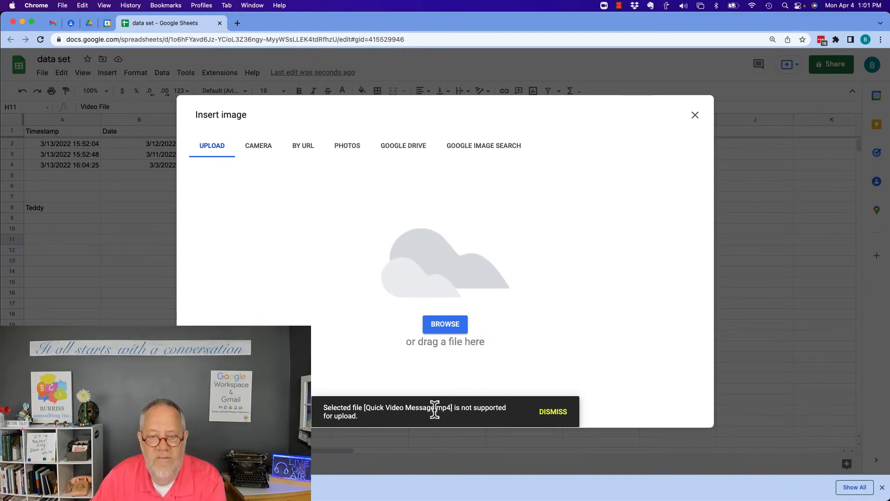
left_click(552, 411)
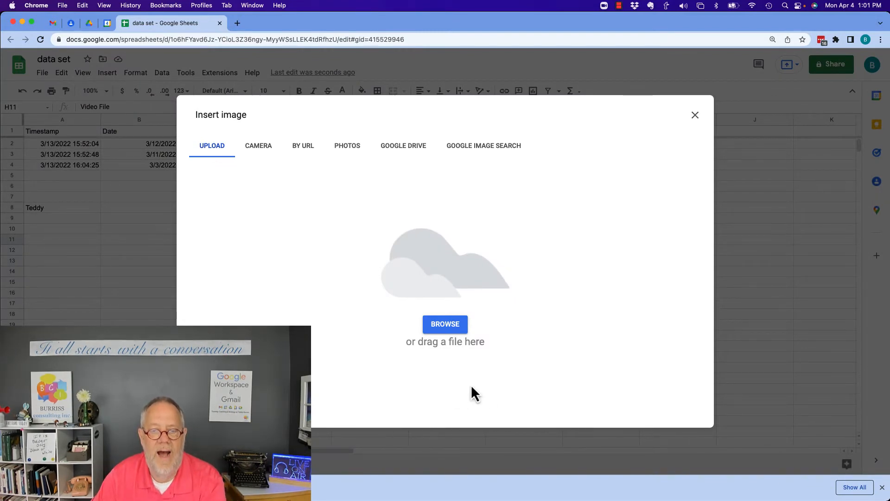
mouse_move(443, 294)
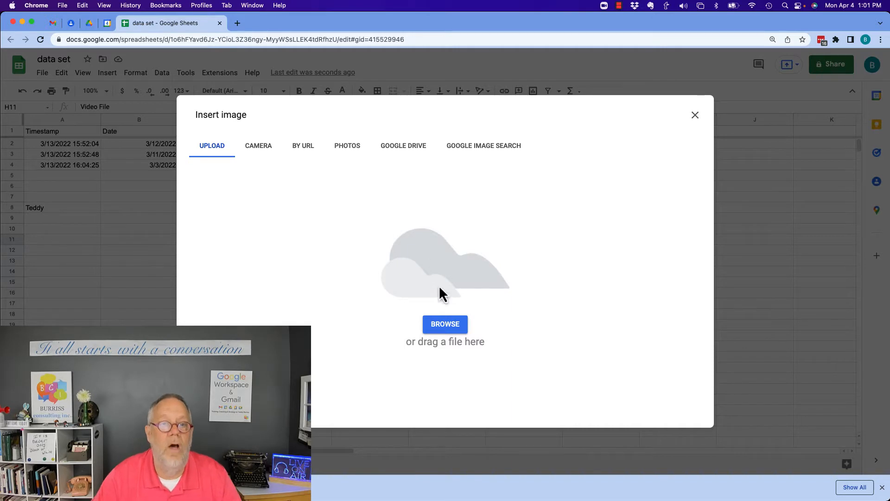
mouse_move(300, 159)
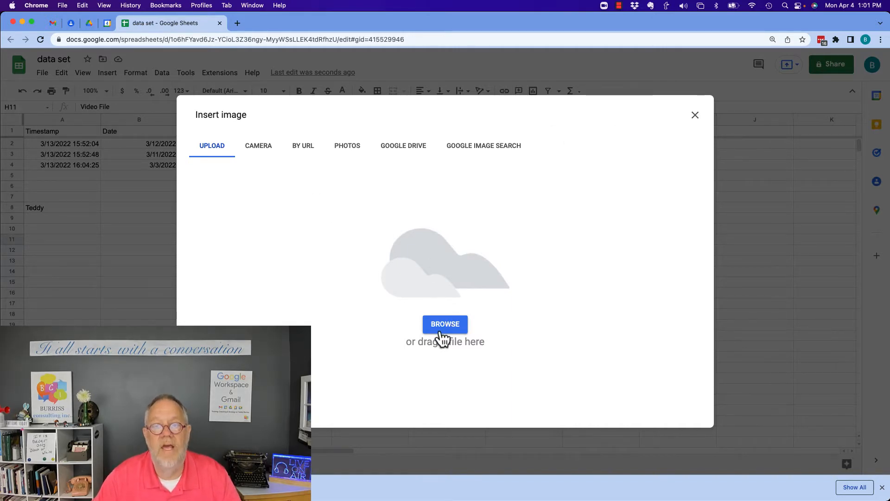
left_click(694, 115)
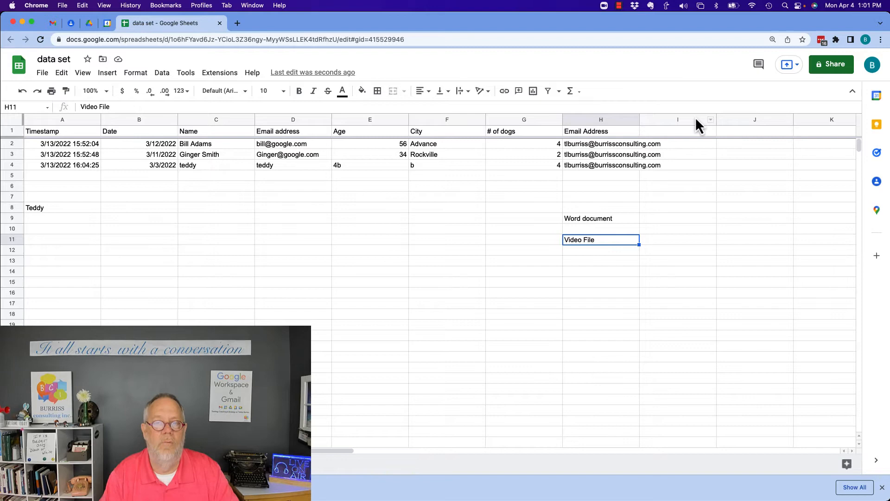
Step: Select the Word document cell, then return to the Google Drive folder listing
left_click(600, 217)
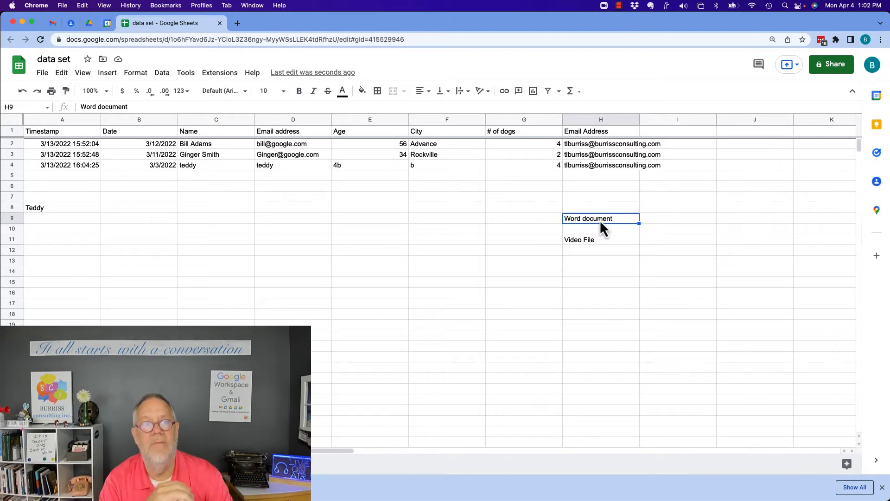
mouse_move(362, 121)
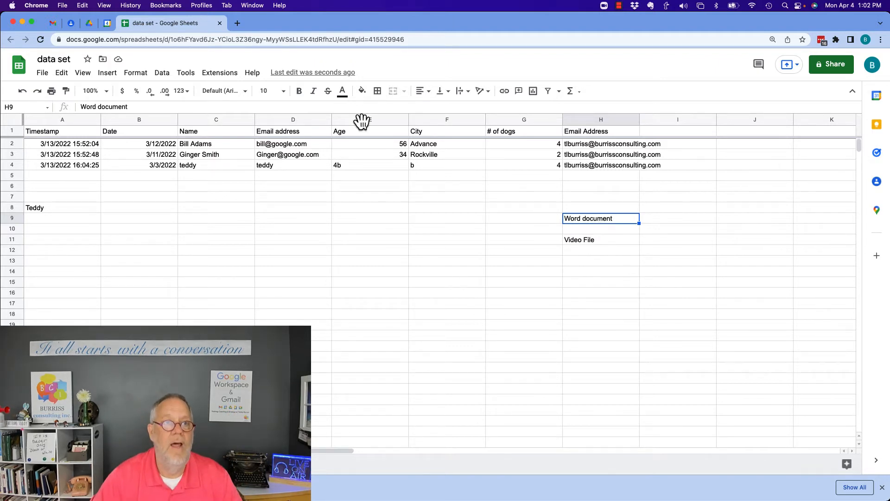
left_click(89, 22)
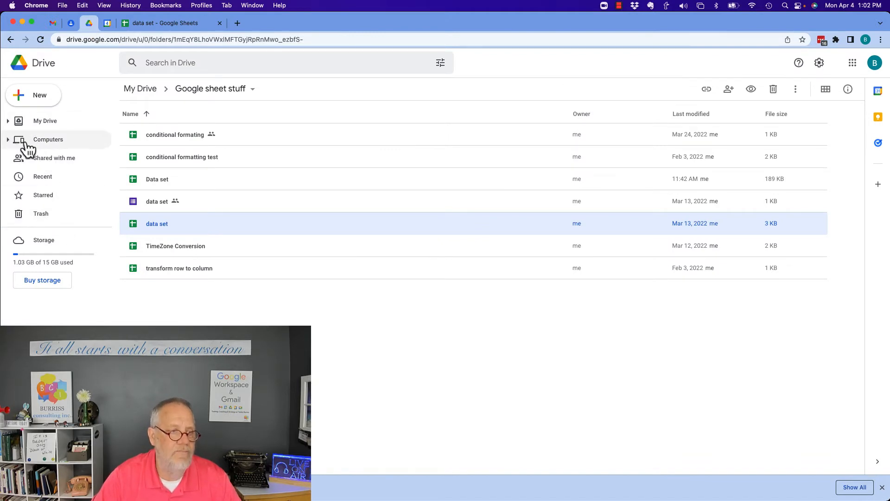
Step: Open the Temp folder in My Drive and bring up the New menu
left_click(45, 120)
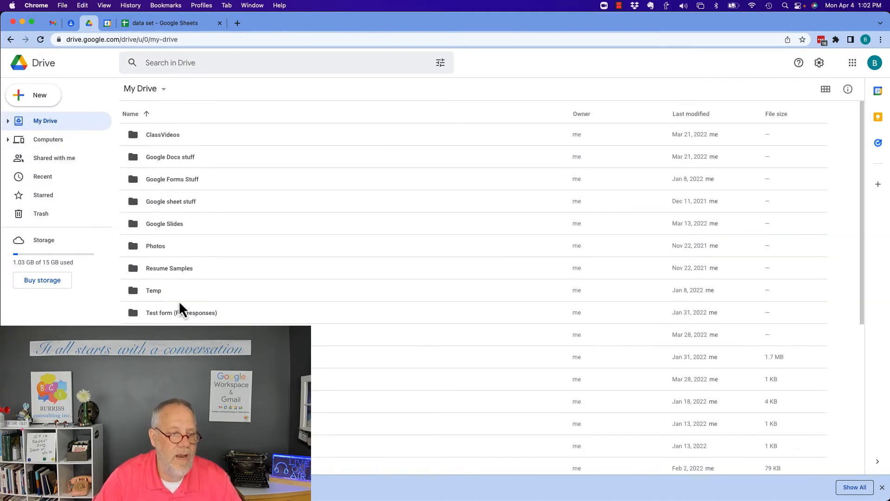
double_click(153, 290)
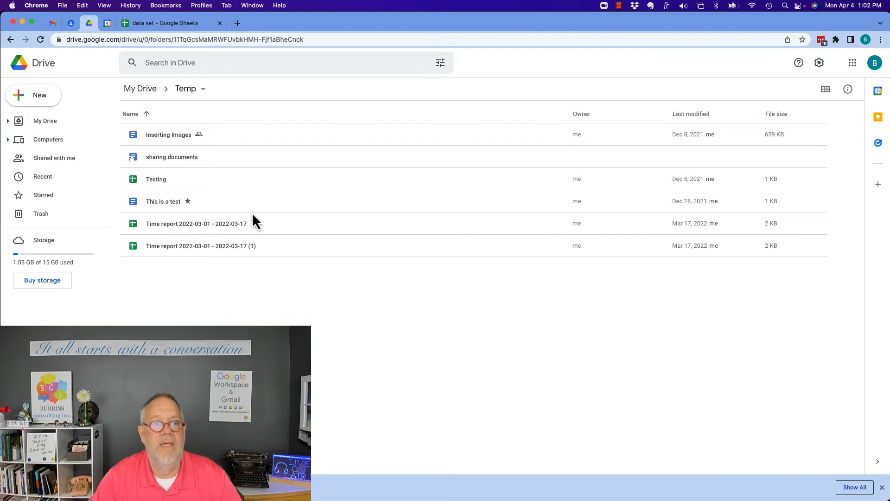
mouse_move(427, 318)
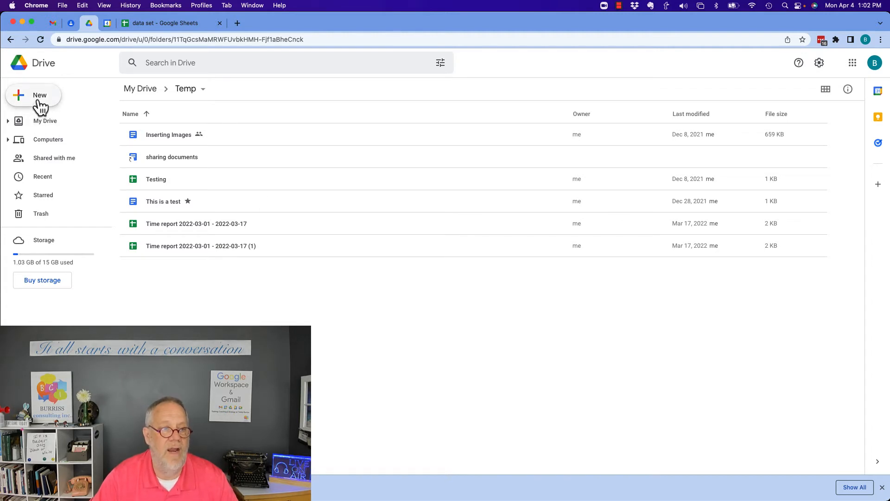
left_click(34, 94)
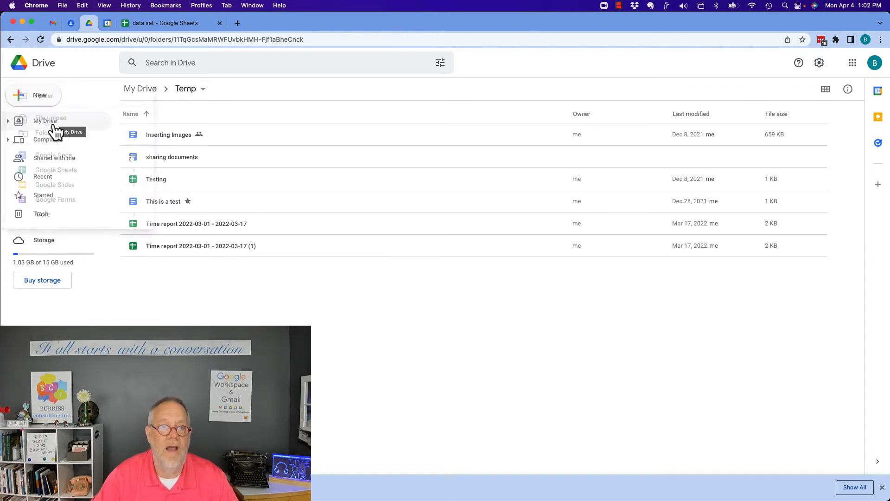
Step: Upload Quick Video Message.mp4 and TheBalance_Resume_2063596_2020.docx from Downloads into Temp
left_click(50, 117)
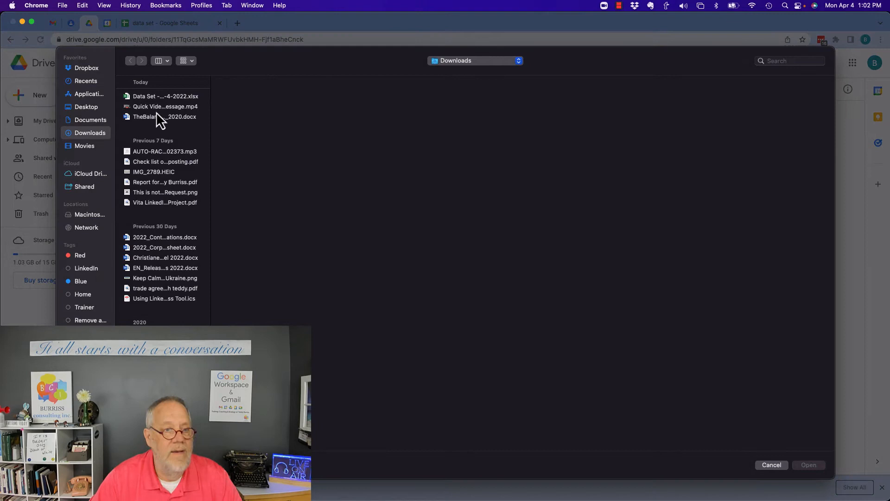
left_click(165, 106)
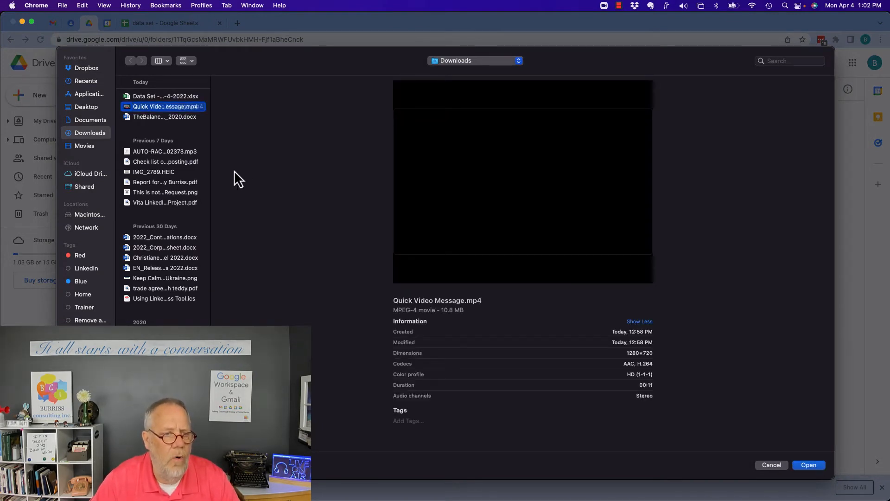
mouse_move(226, 256)
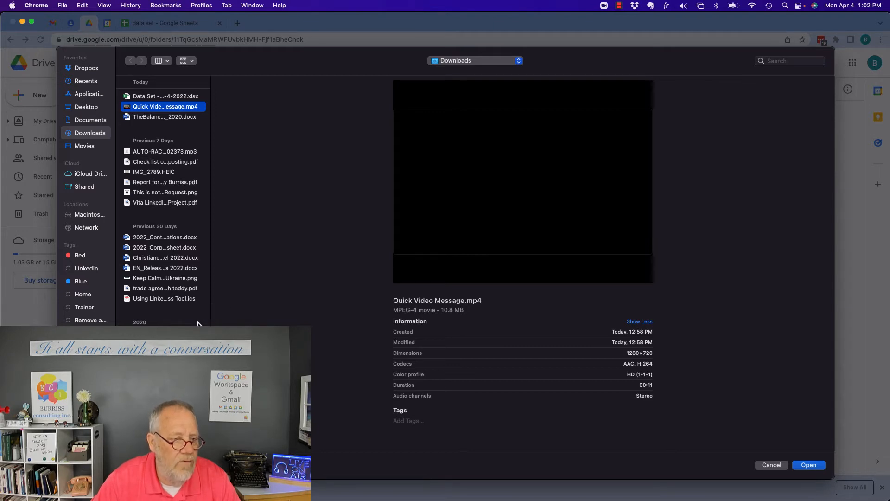
mouse_move(165, 123)
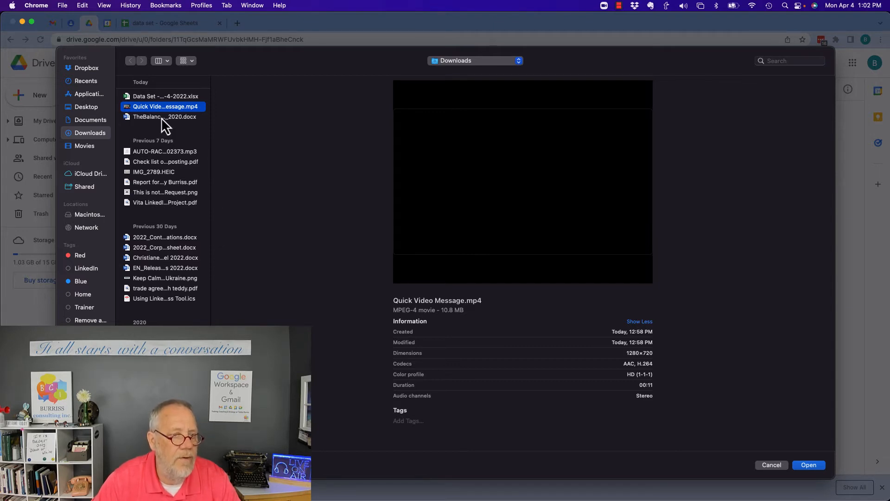
left_click(165, 117)
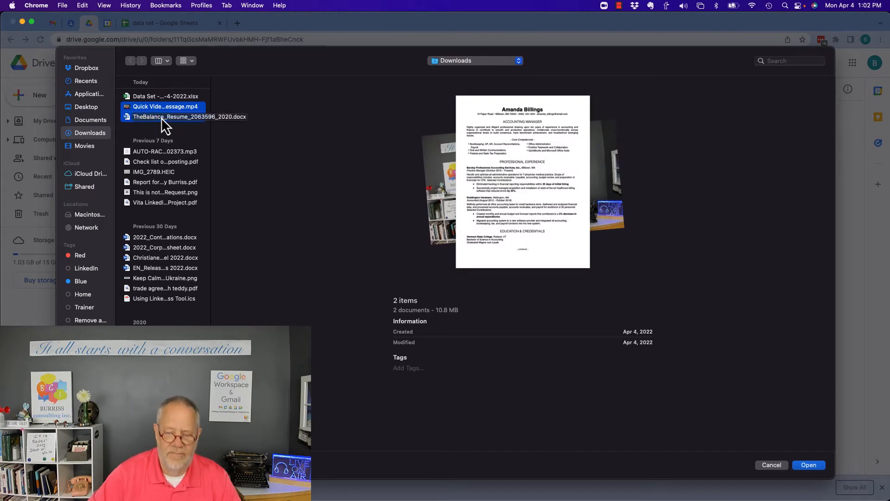
left_click(808, 465)
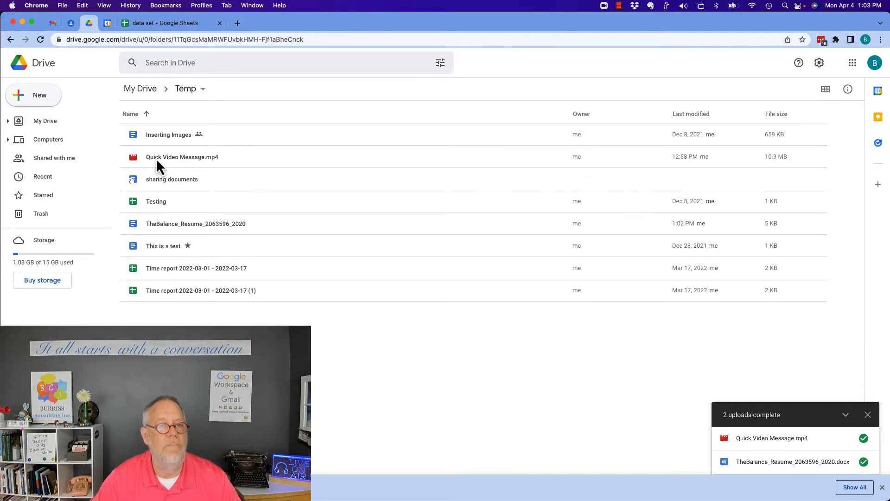
mouse_move(182, 157)
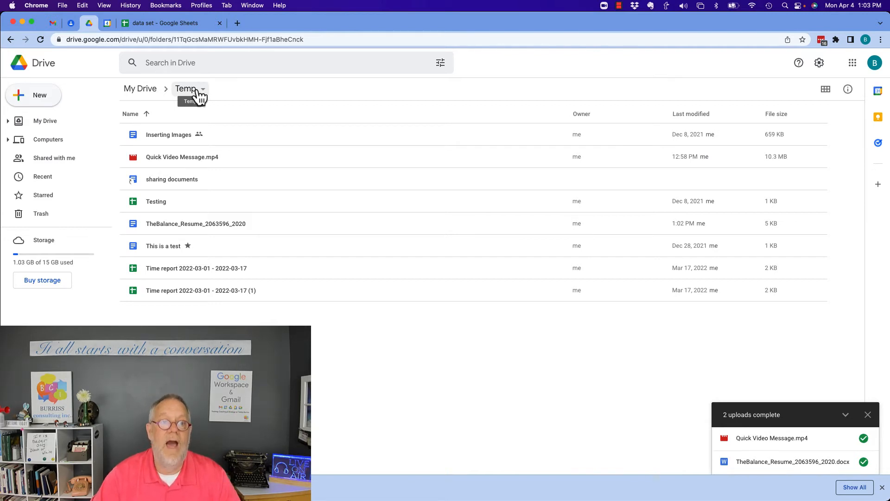
left_click(196, 224)
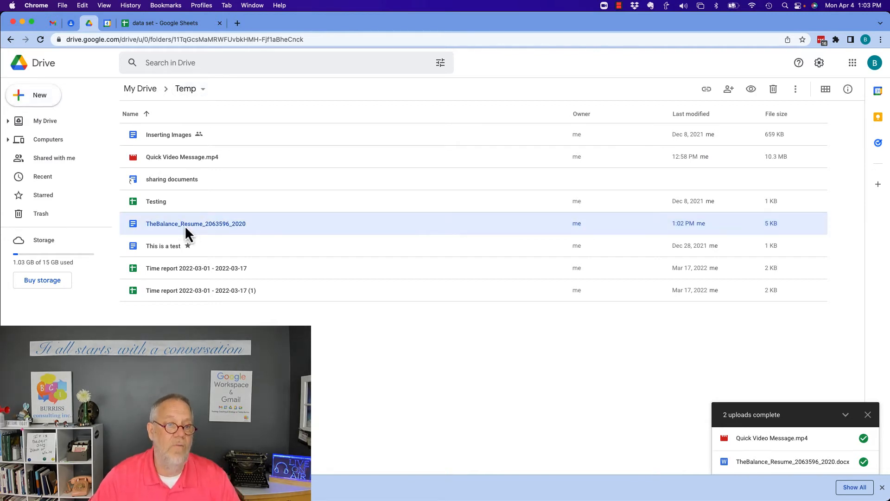
mouse_move(398, 206)
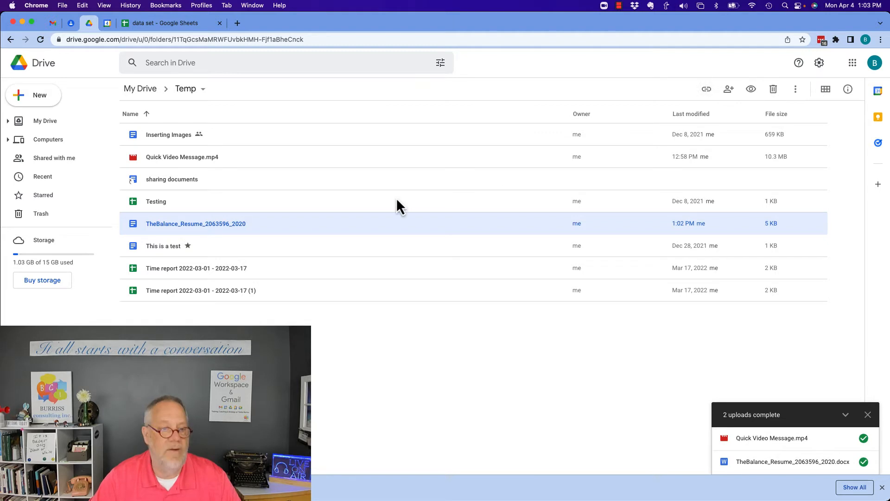
mouse_move(190, 235)
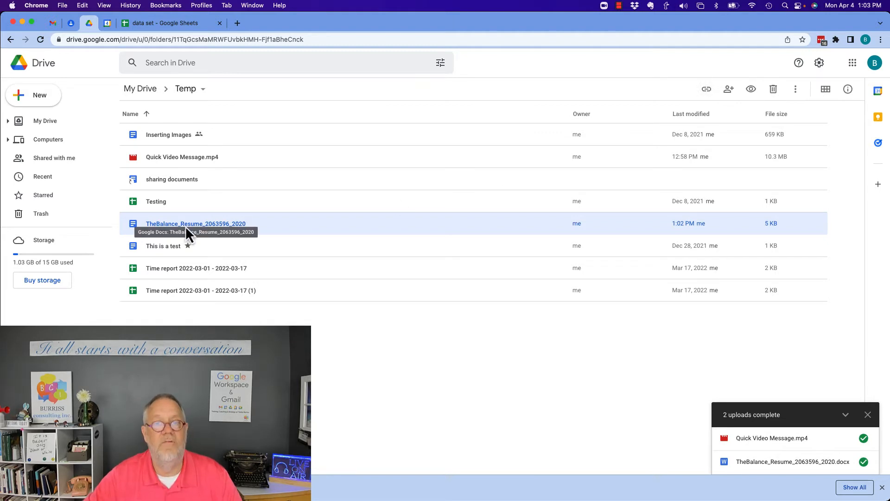
mouse_move(281, 222)
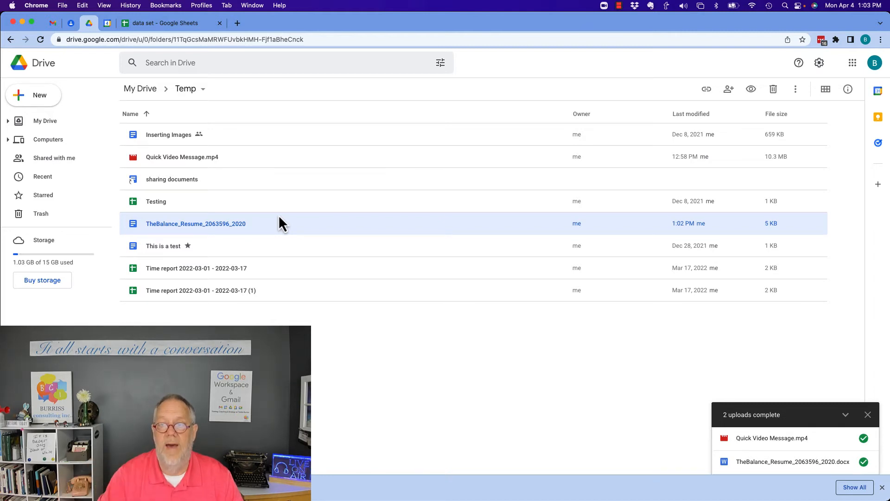
mouse_move(179, 236)
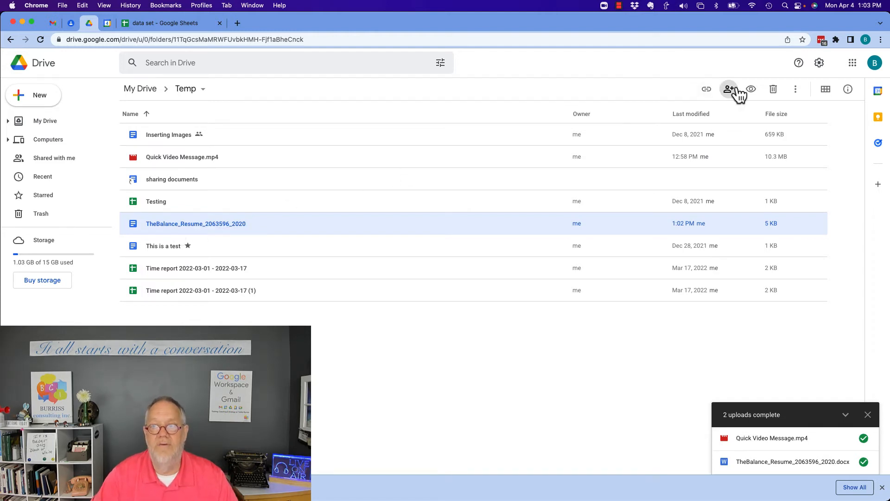
Step: Share the TheBalance resume so anyone with the link can view, and copy its link
left_click(729, 89)
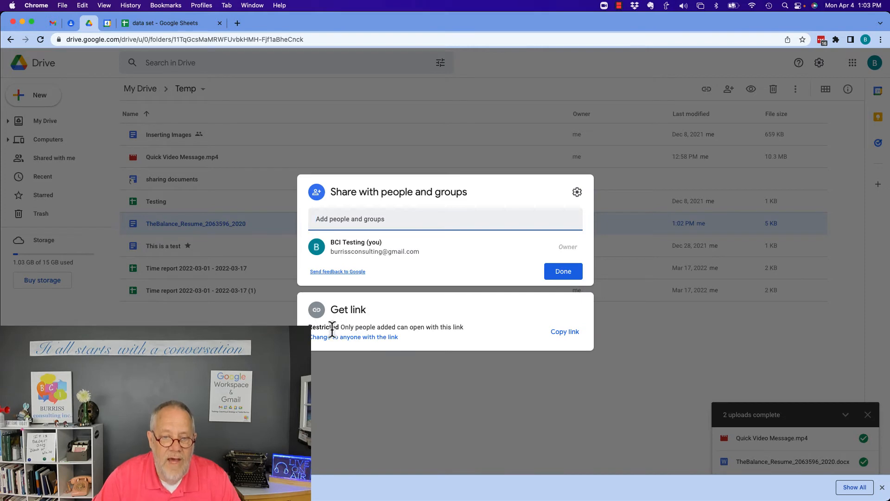
mouse_move(358, 343)
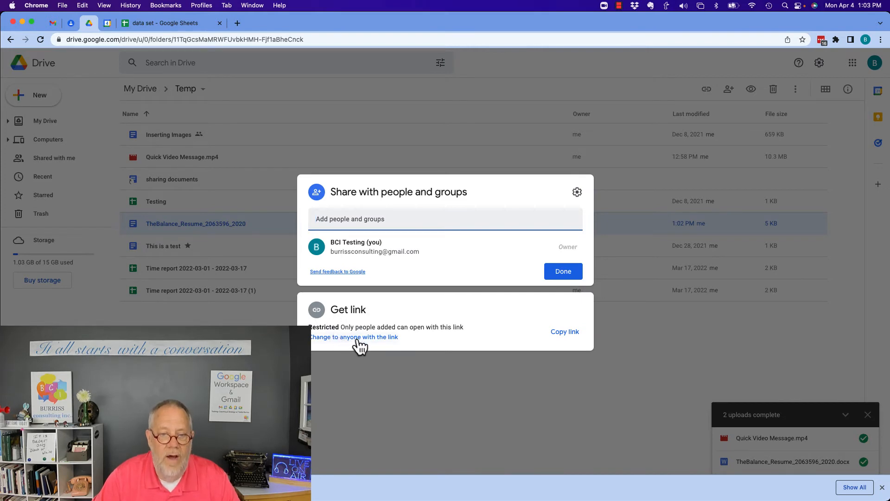
left_click(353, 336)
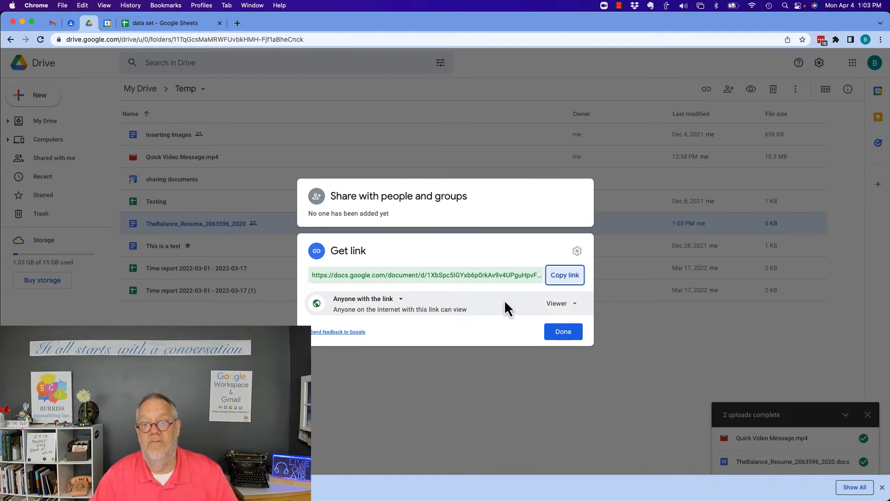
left_click(563, 275)
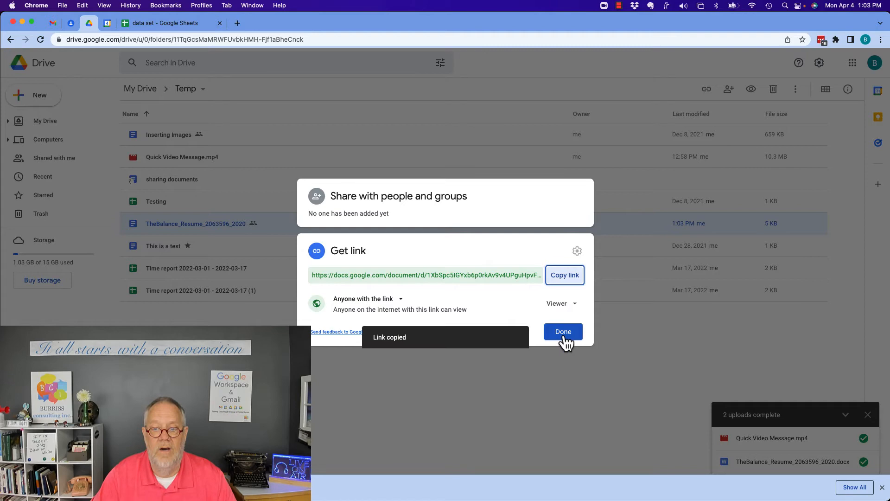
left_click(563, 331)
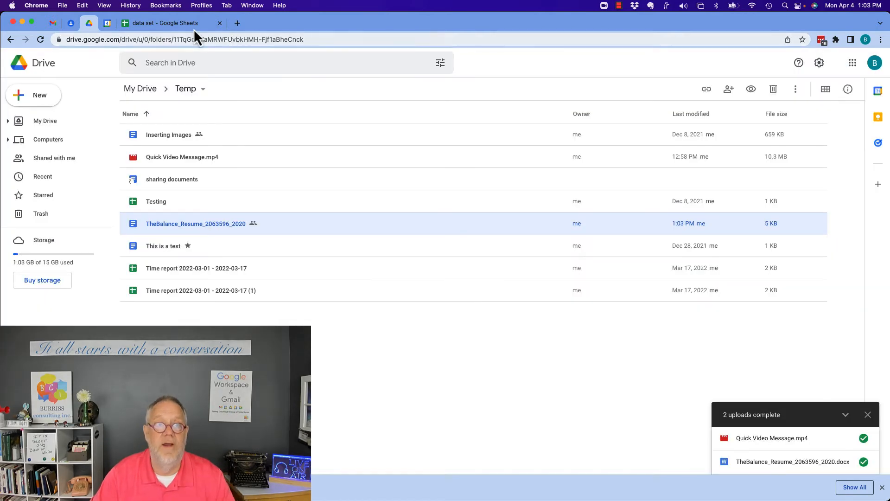
Step: Link the H9 'Word document' cell to the resume's share URL and verify it opens the document
left_click(171, 22)
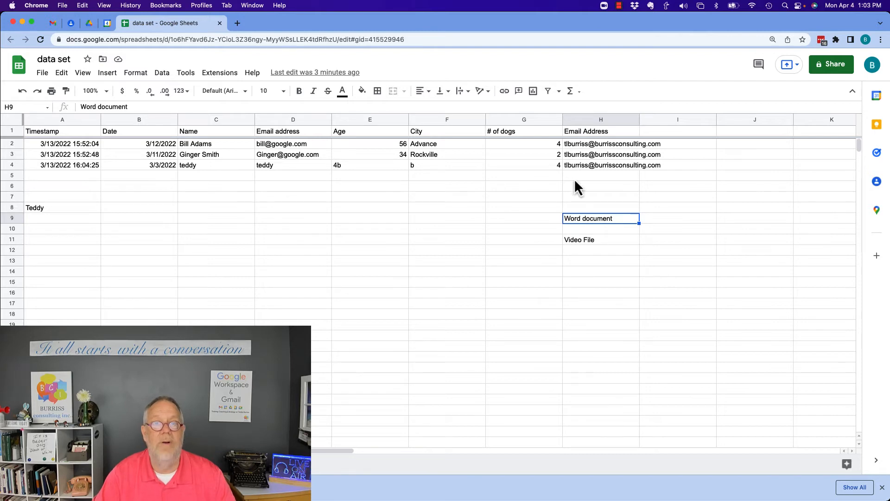
mouse_move(504, 91)
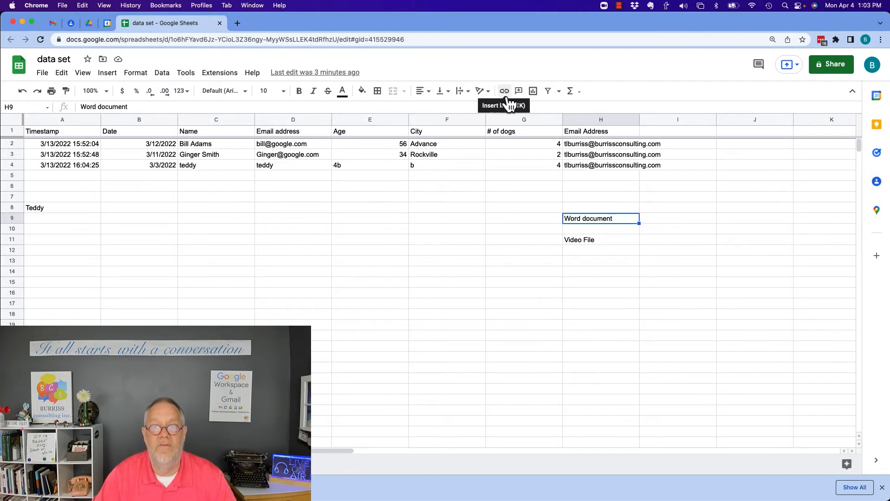
mouse_move(617, 221)
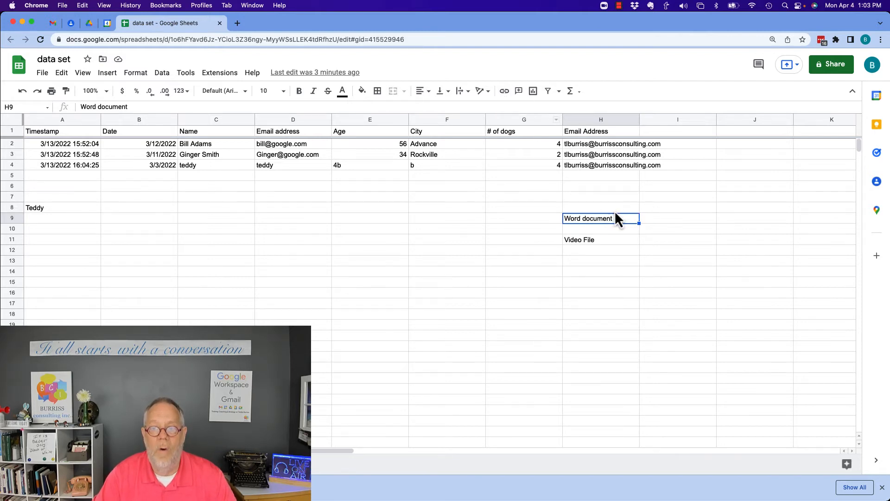
mouse_move(616, 224)
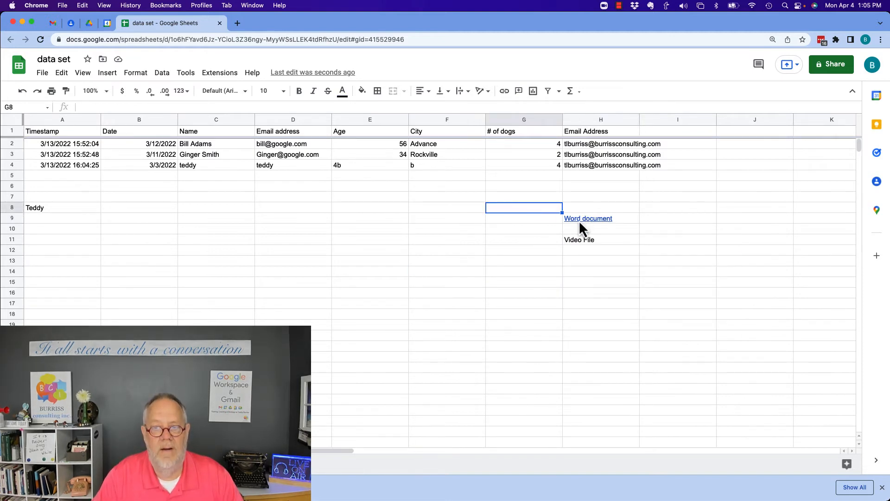
left_click(588, 218)
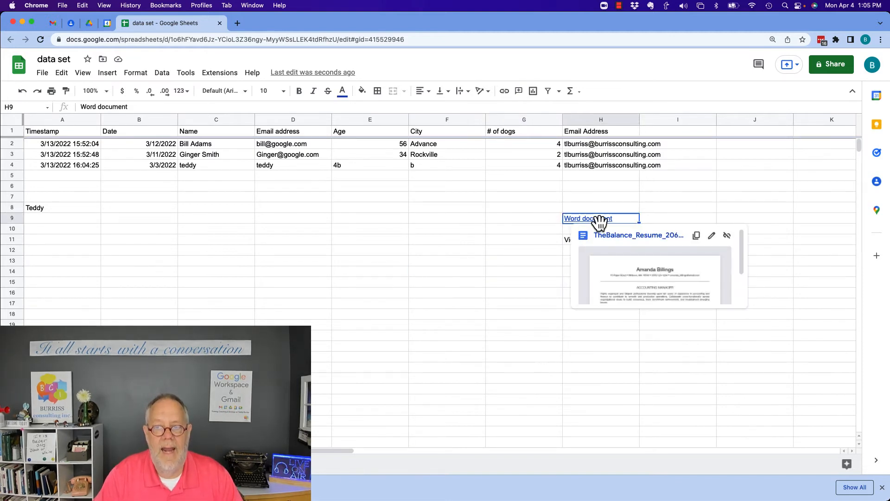
mouse_move(632, 238)
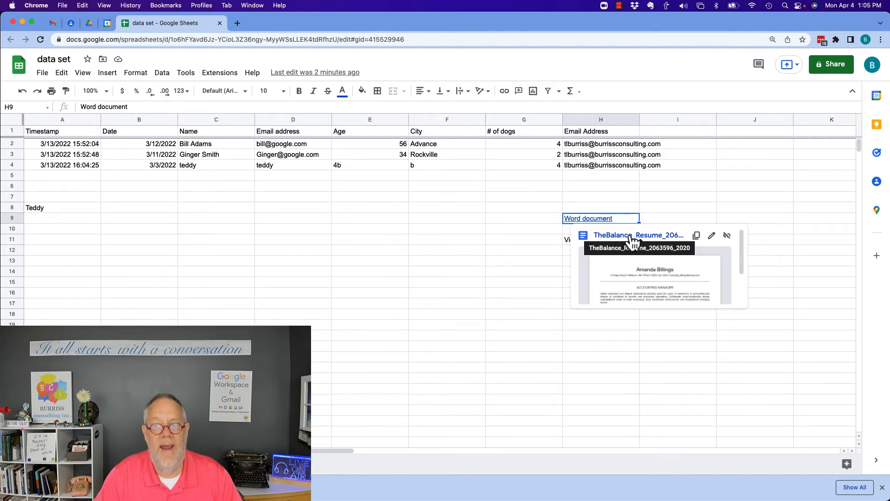
left_click(638, 234)
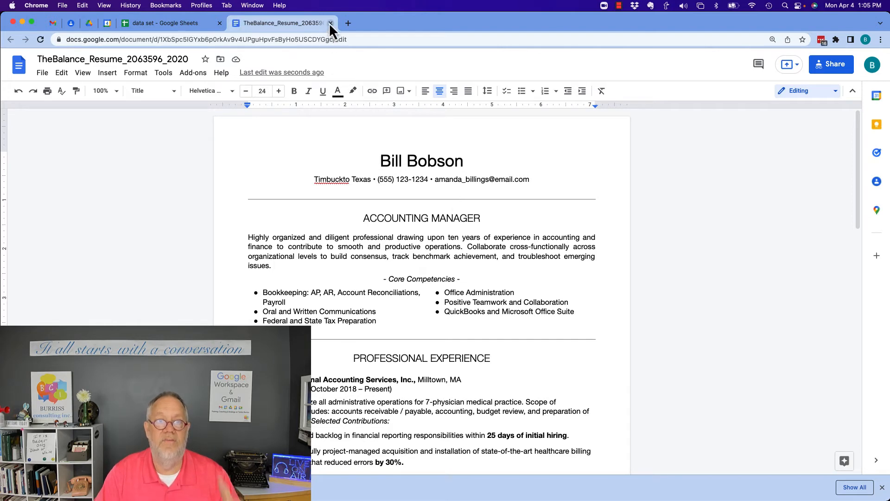
left_click(330, 23)
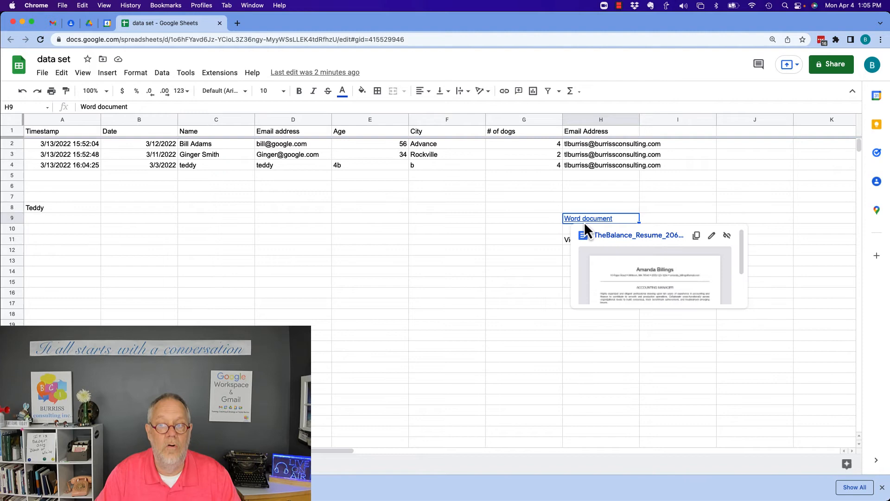
mouse_move(533, 249)
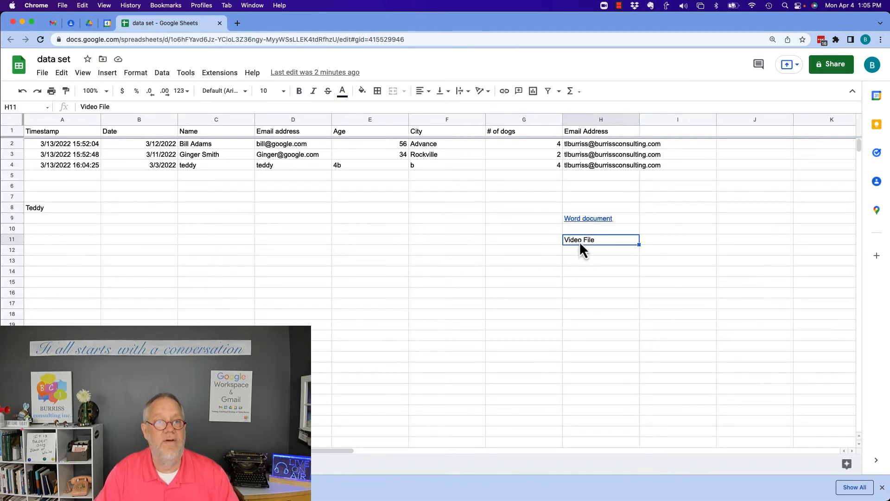
mouse_move(119, 37)
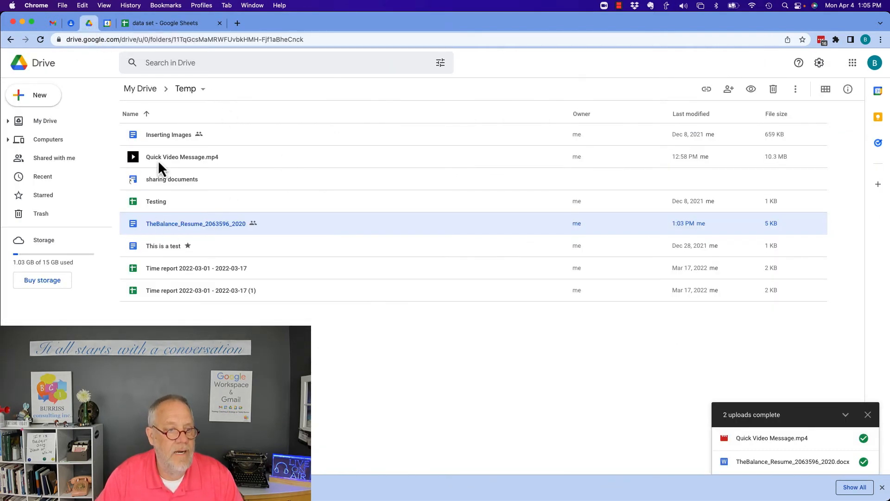
Step: Share Quick Video Message.mp4 so anyone with the link can view, and copy its link
left_click(182, 157)
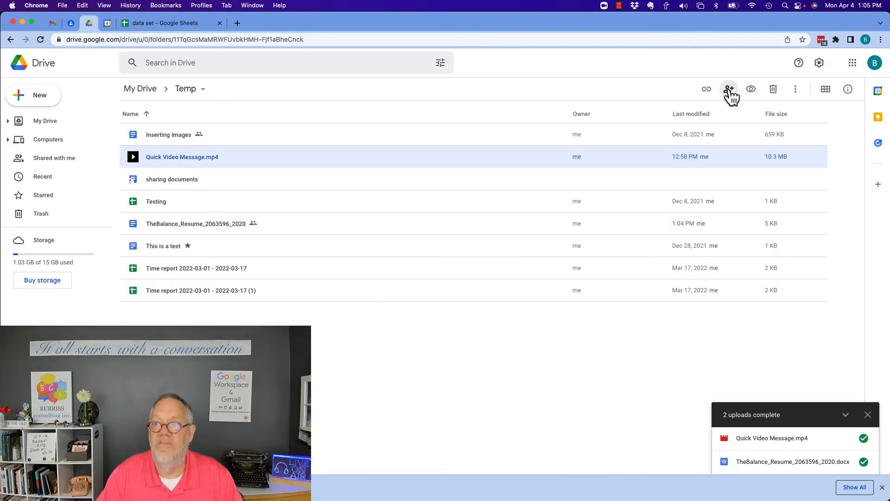
left_click(730, 89)
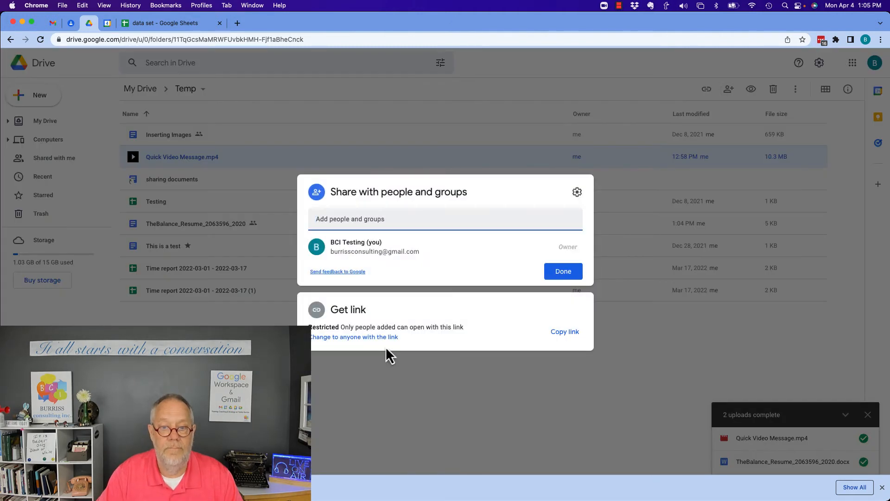
left_click(353, 337)
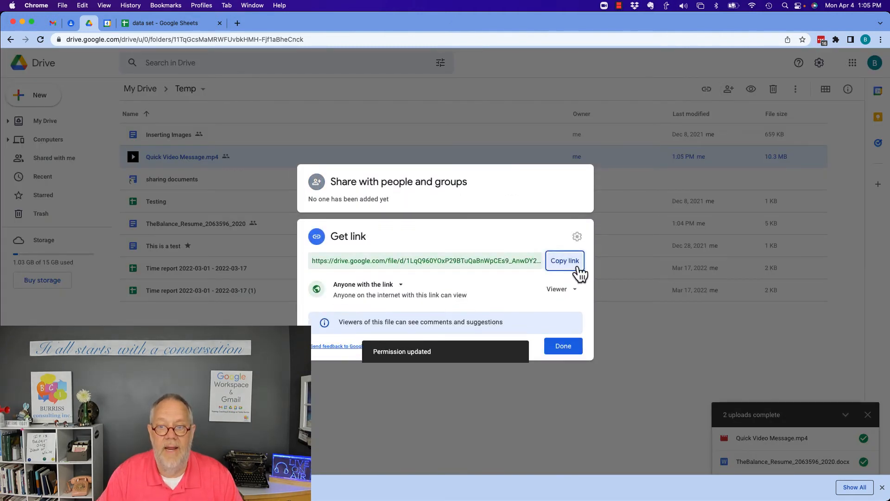
left_click(565, 259)
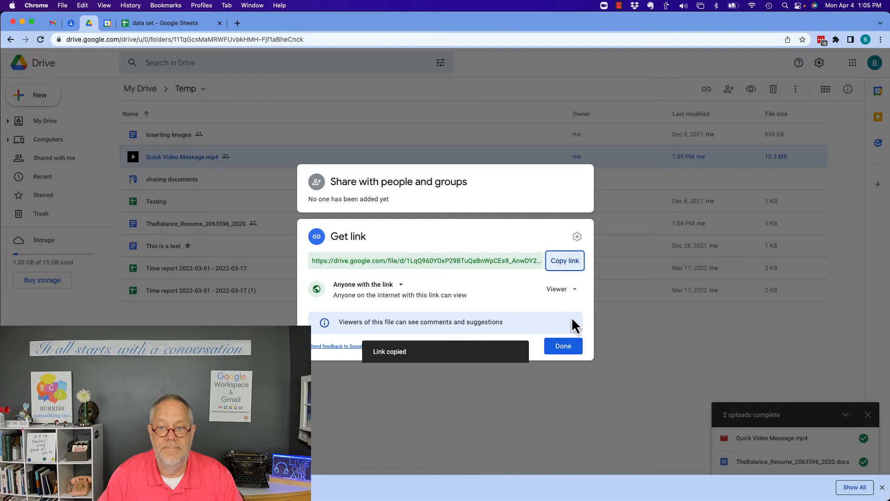
left_click(562, 346)
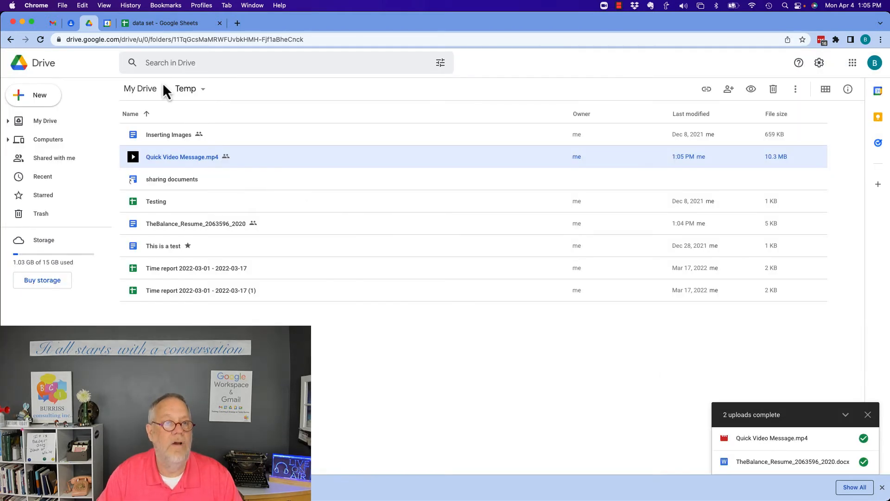
Step: Link the Video File cell H11 to the shared Quick Video Message.mp4 and verify it opens
left_click(171, 23)
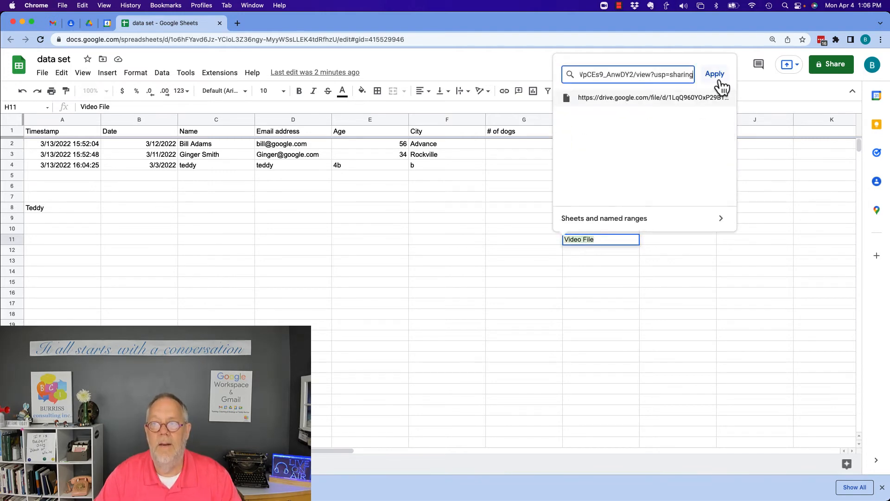
left_click(713, 74)
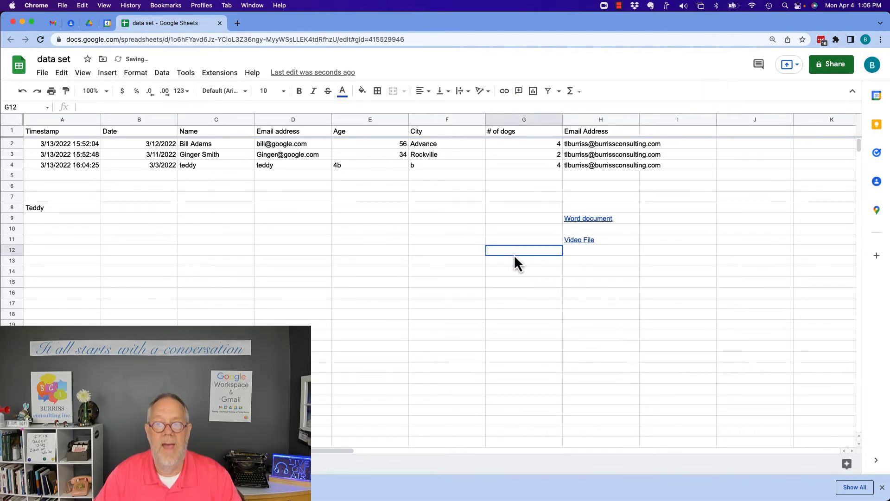
left_click(578, 239)
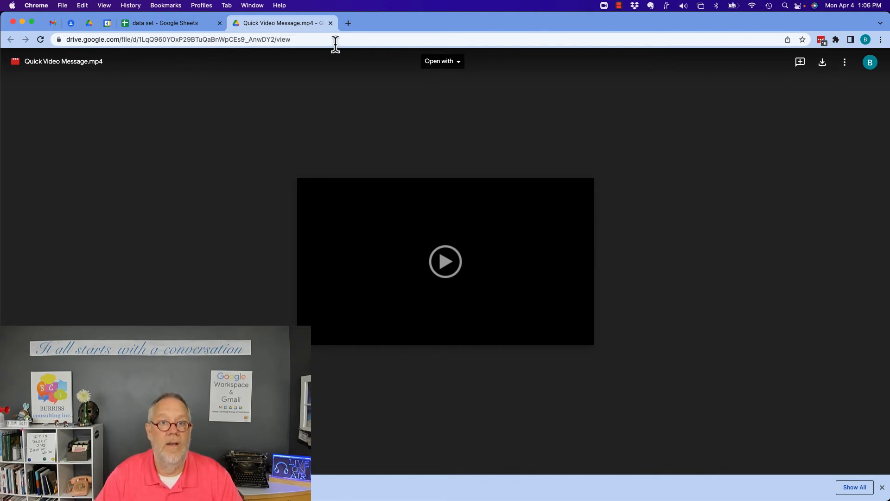
left_click(165, 22)
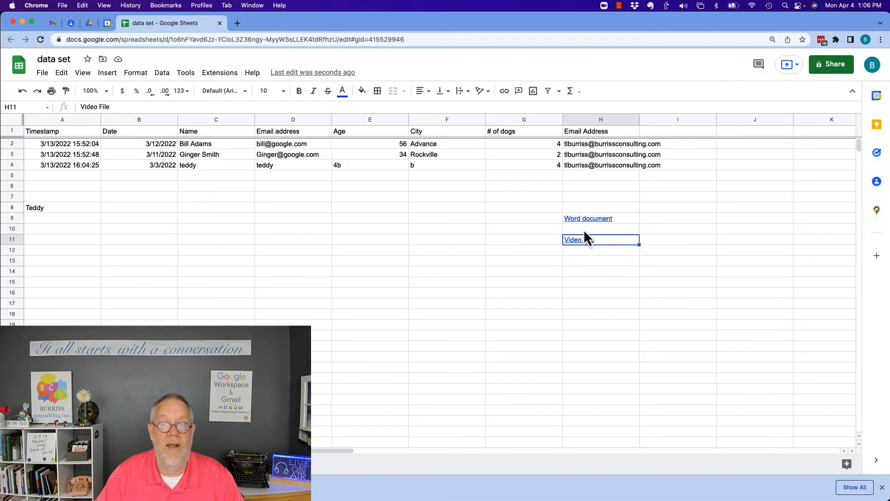
mouse_move(554, 233)
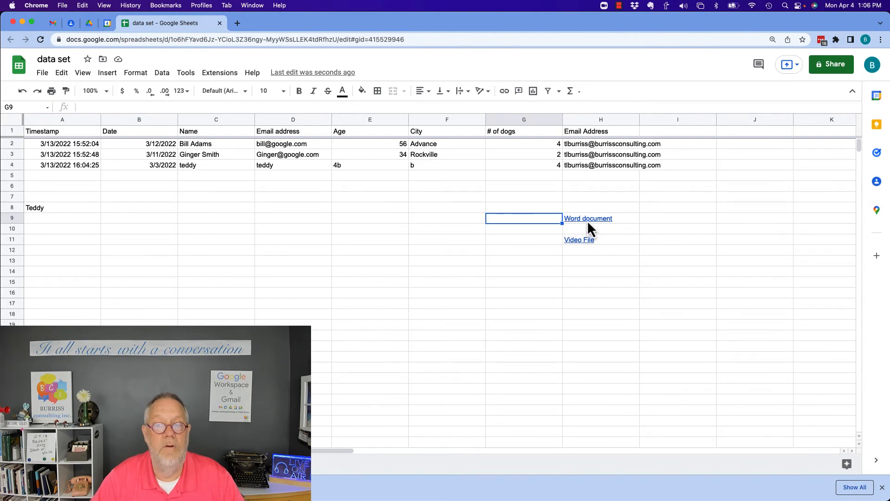
mouse_move(588, 217)
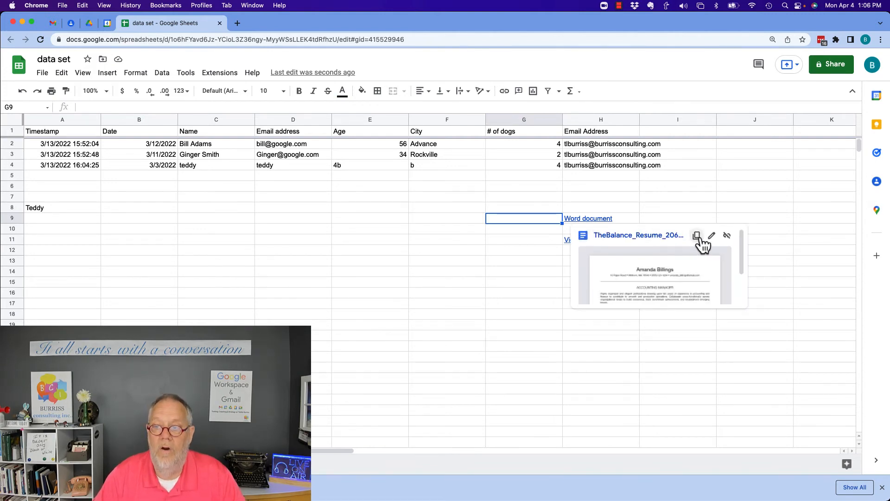
Step: Paste the Word document's and video's Drive share URLs into I9 and I11
left_click(696, 234)
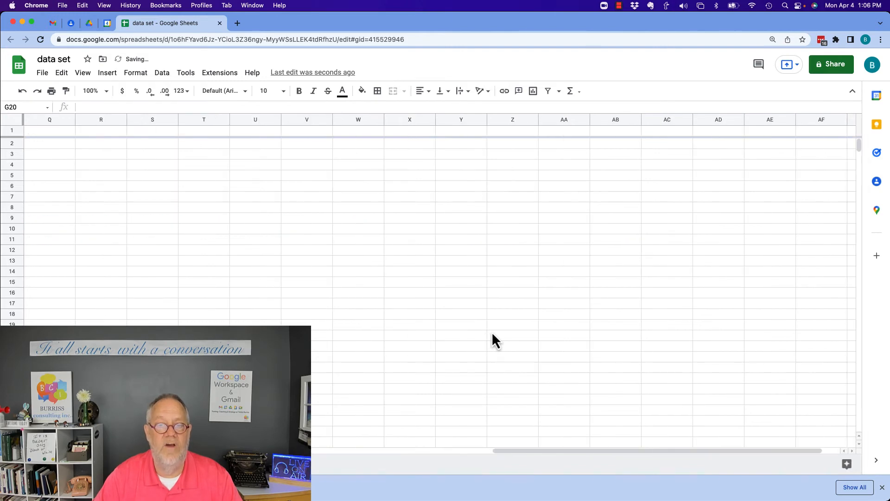
scroll("left", 3)
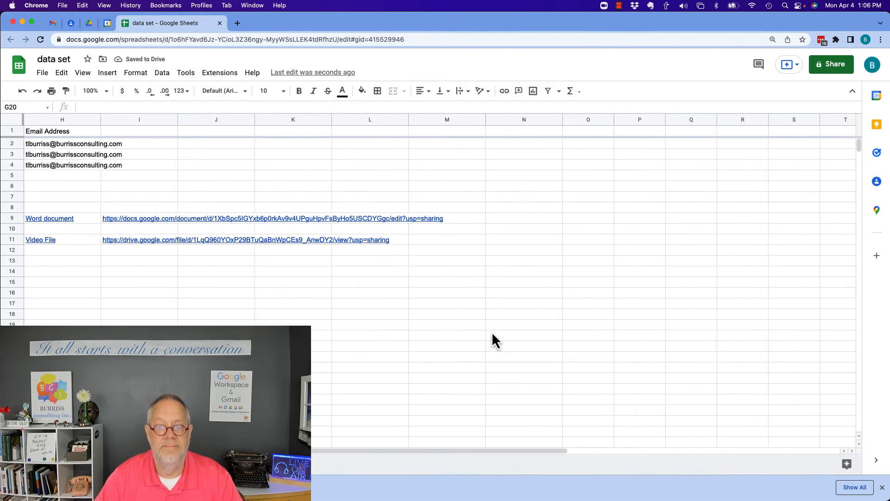
scroll("left", 3)
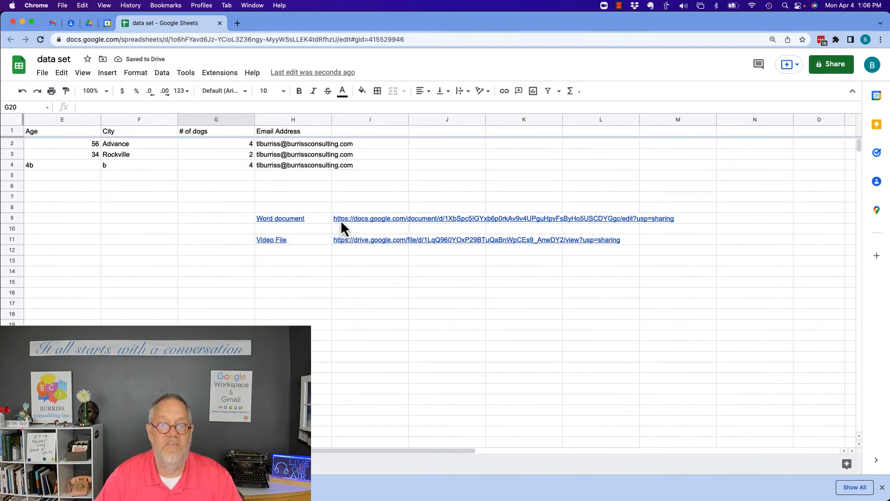
mouse_move(144, 230)
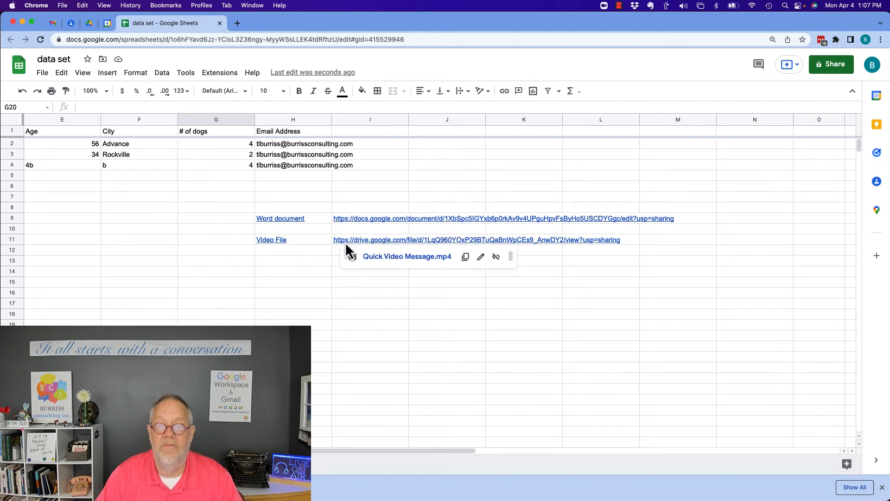
mouse_move(839, 84)
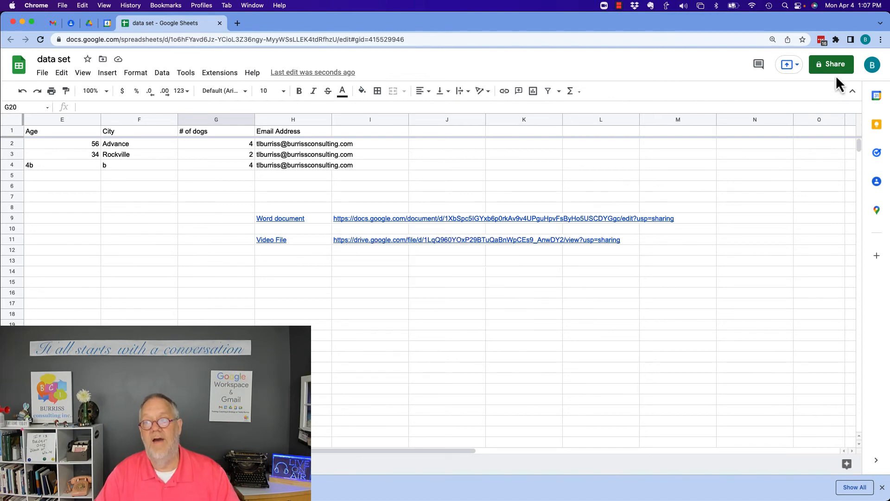
left_click(831, 64)
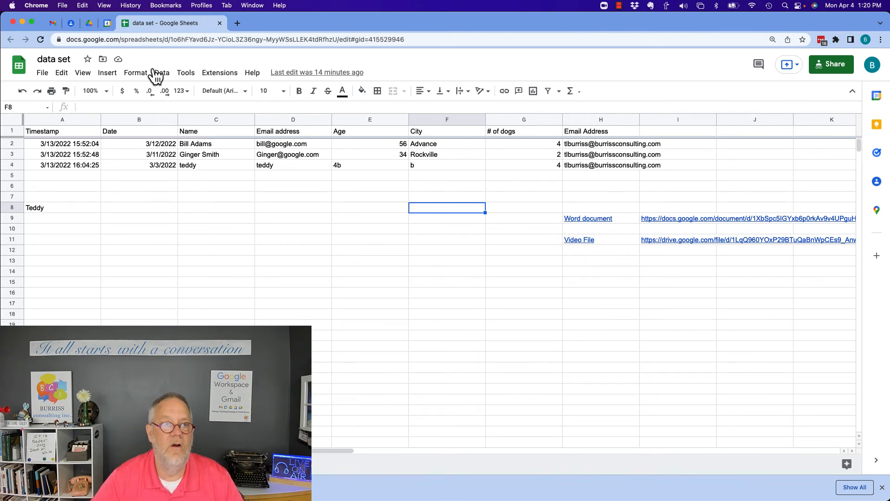
Step: Change Quick Video Message.mp4's General access to Restricted and return to the spreadsheet
left_click(88, 23)
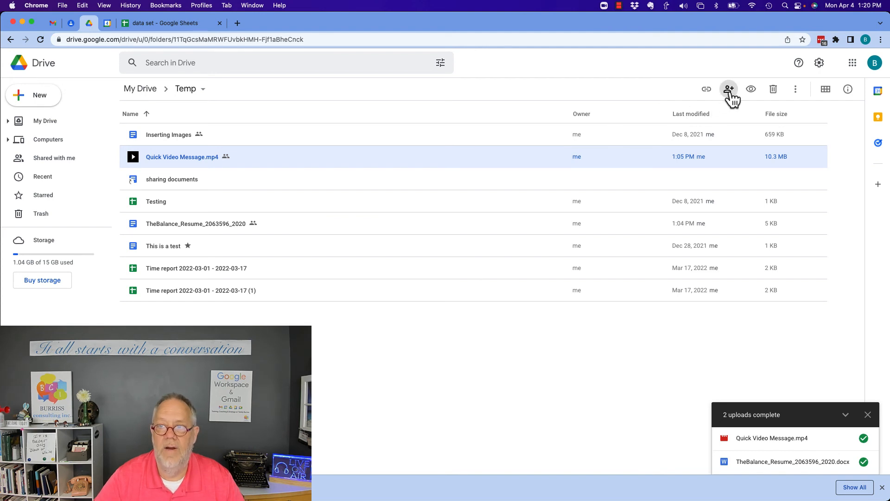
left_click(729, 89)
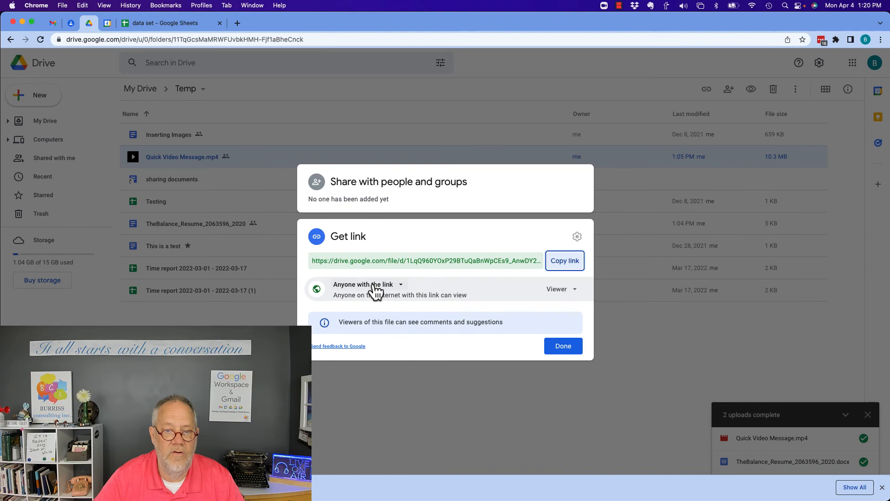
left_click(368, 283)
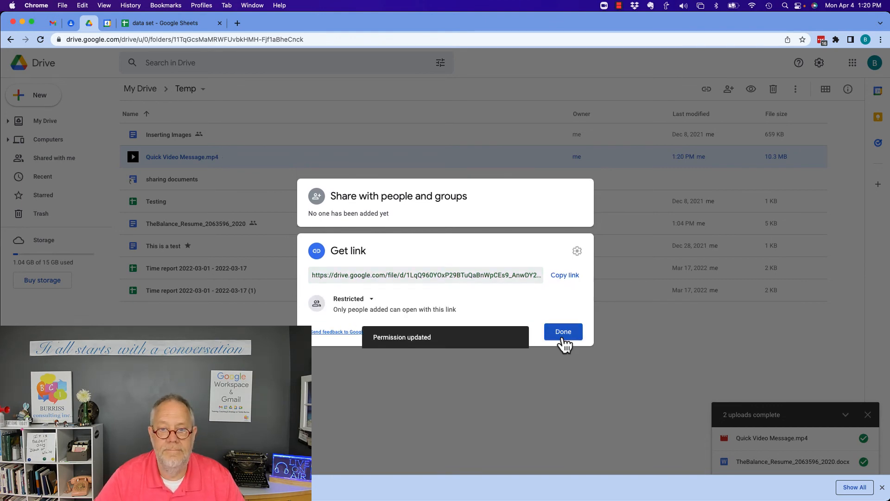
left_click(563, 331)
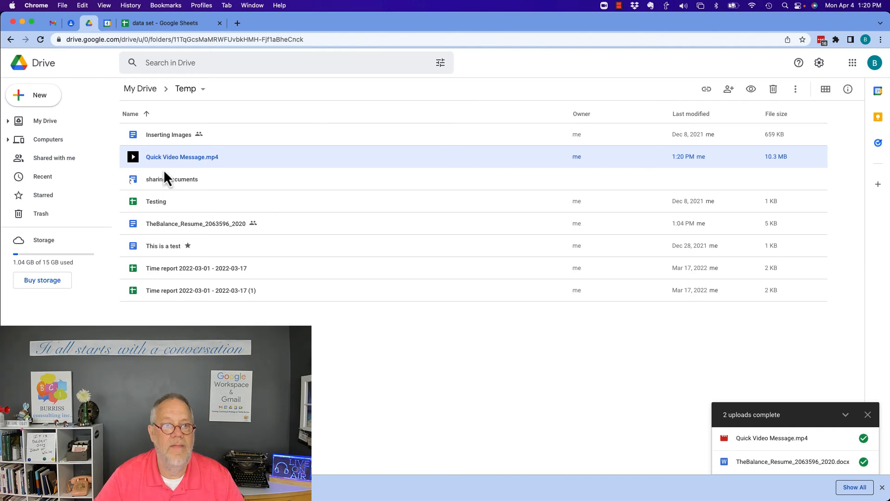
double_click(182, 157)
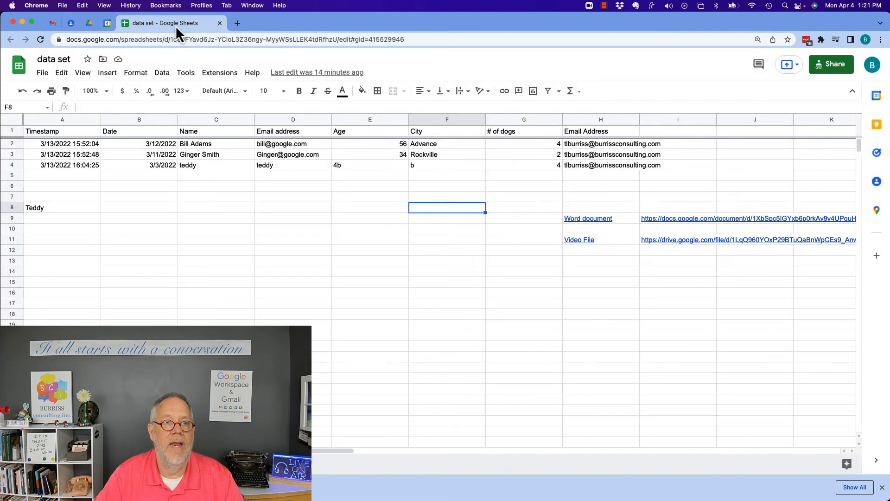
Step: Paste the Temp folder's Drive URL into cell I12 below the video URL
left_click(677, 250)
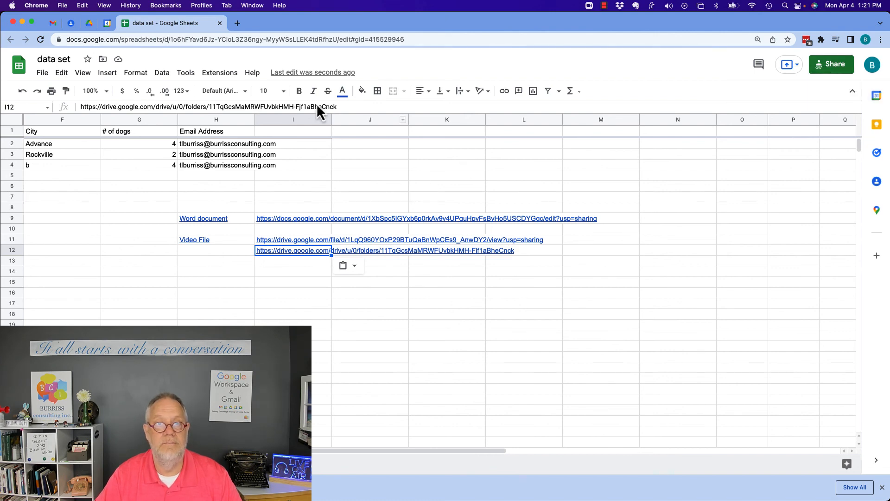
mouse_move(278, 227)
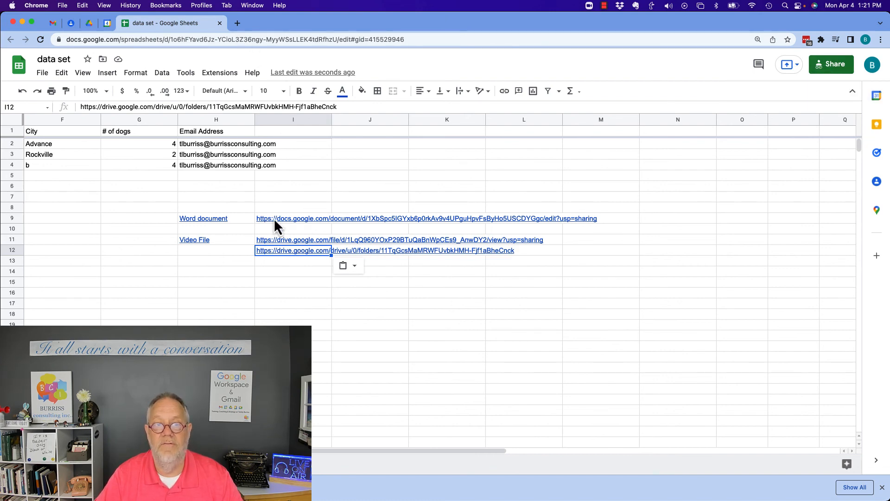